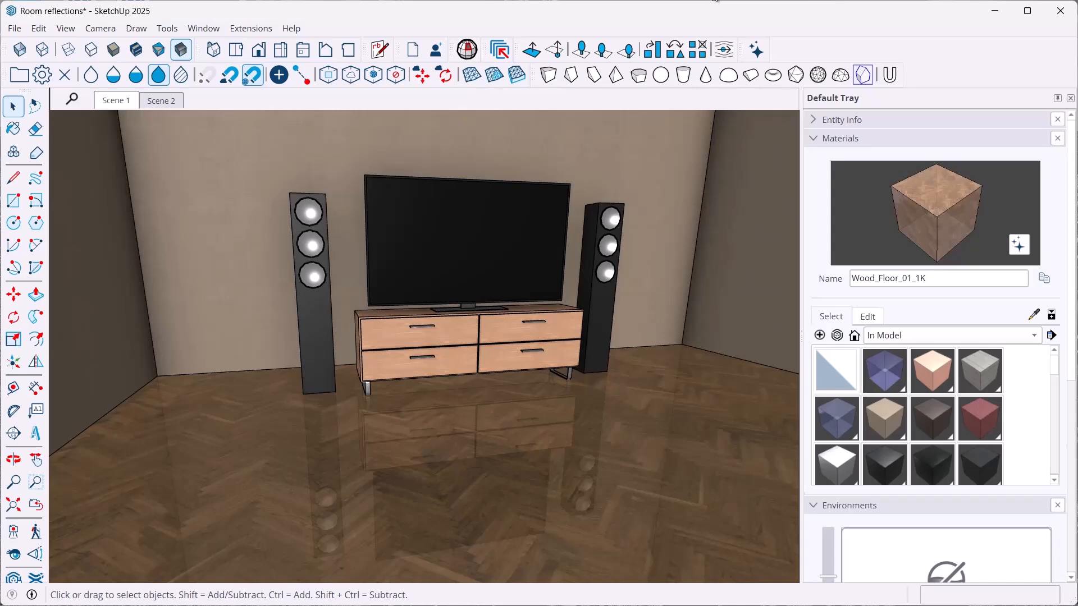
mouse_move(655, 286)
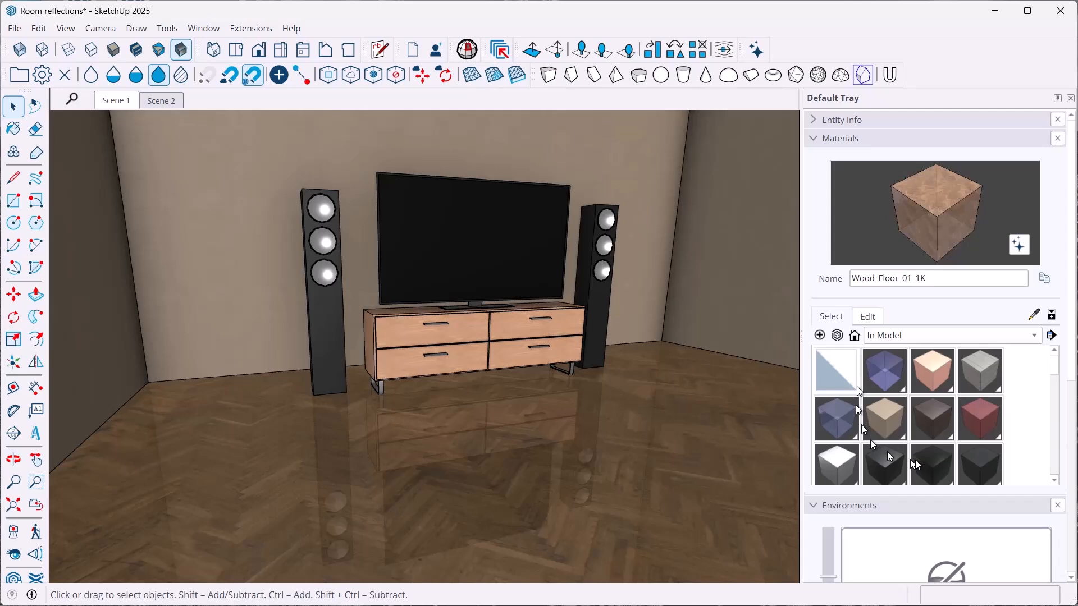
mouse_move(933, 362)
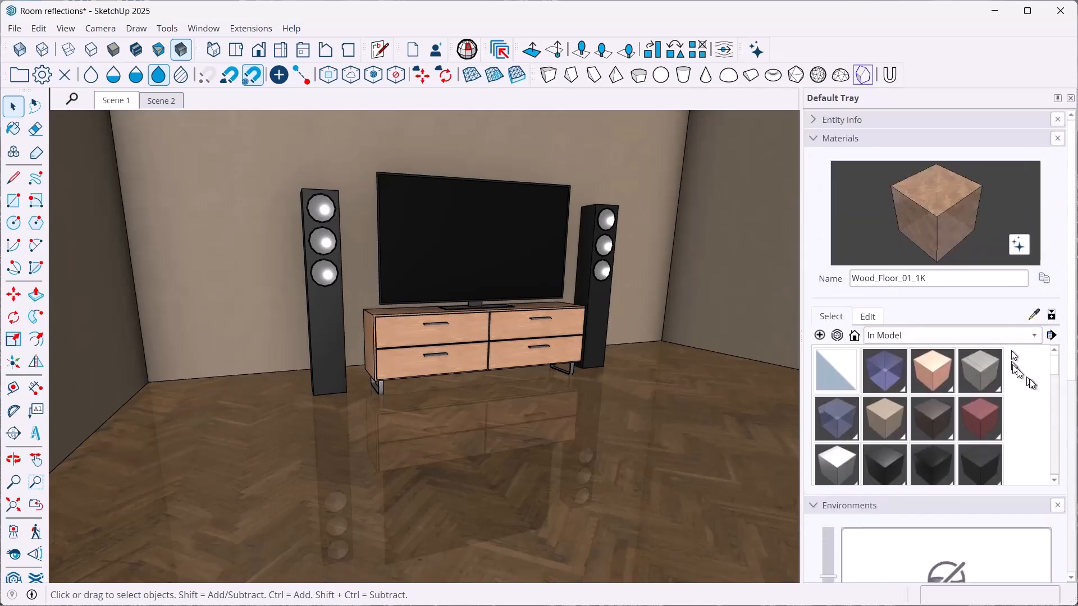
mouse_move(213, 216)
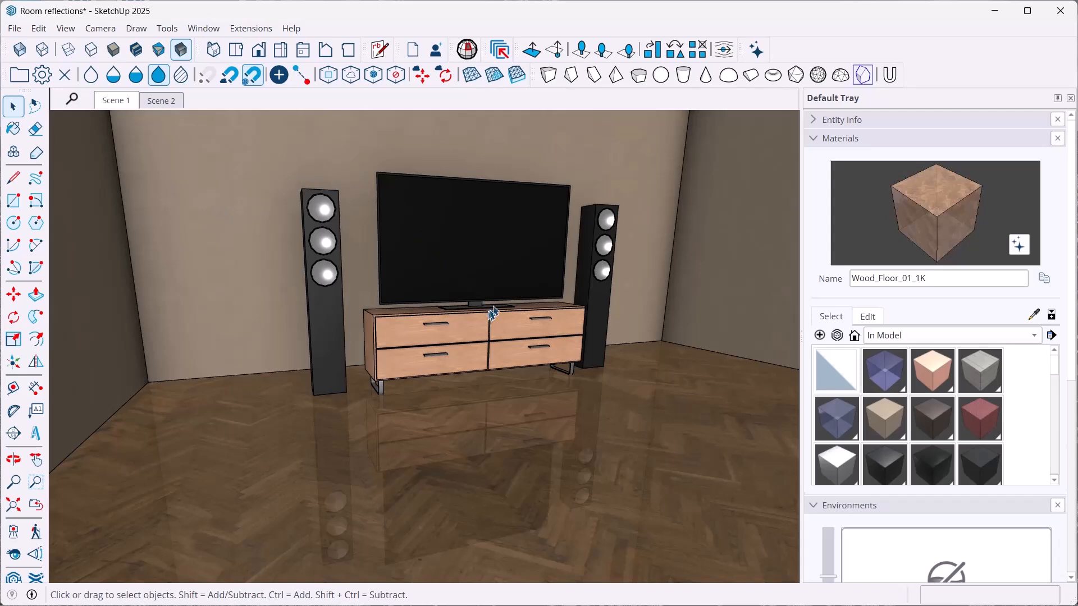
mouse_move(493, 262)
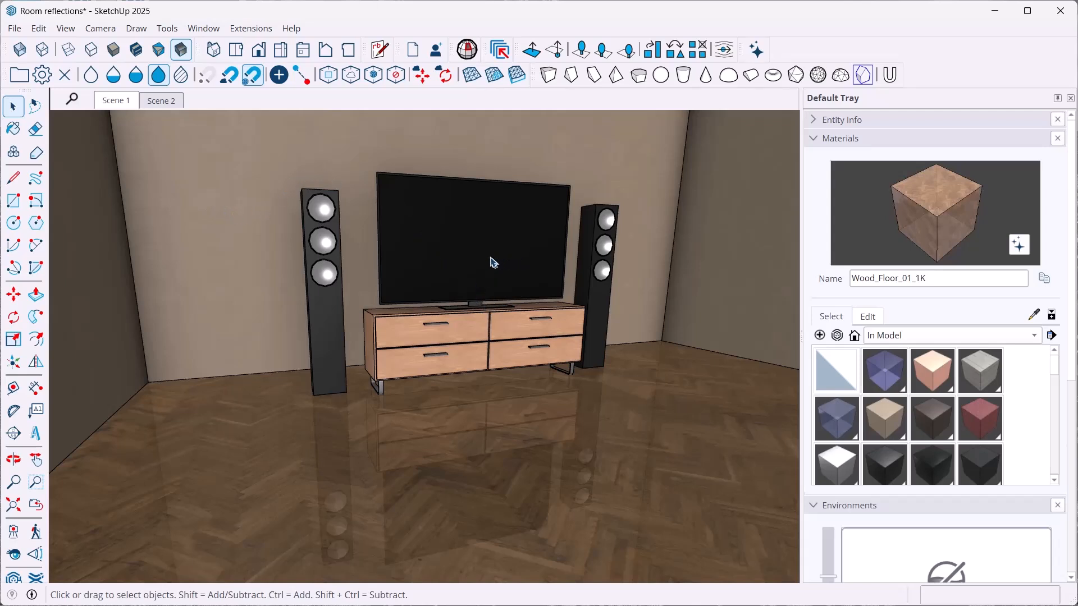
mouse_move(356, 417)
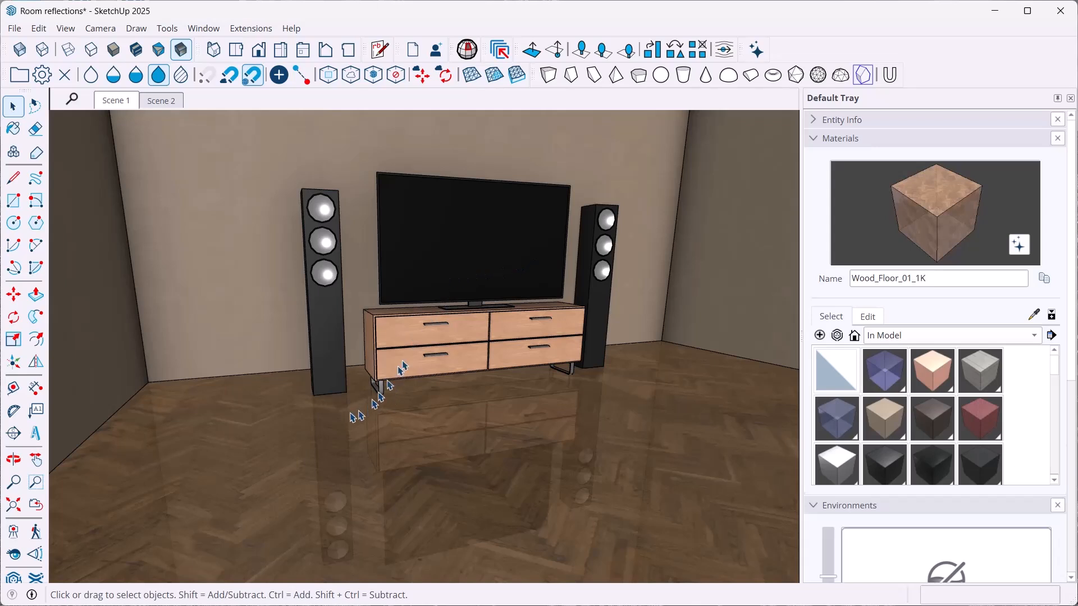
mouse_move(498, 210)
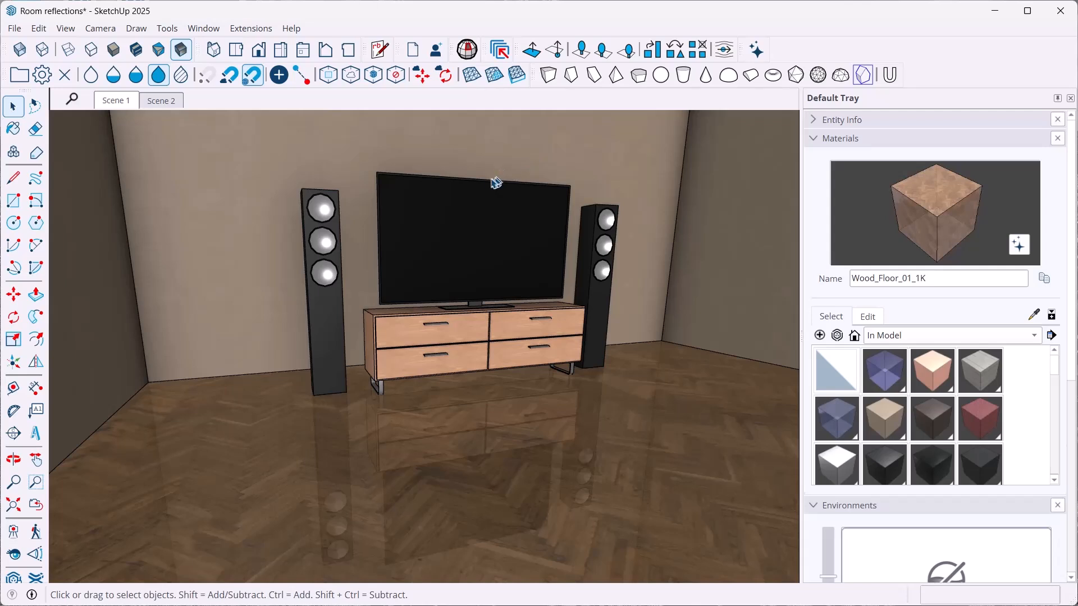
mouse_move(497, 197)
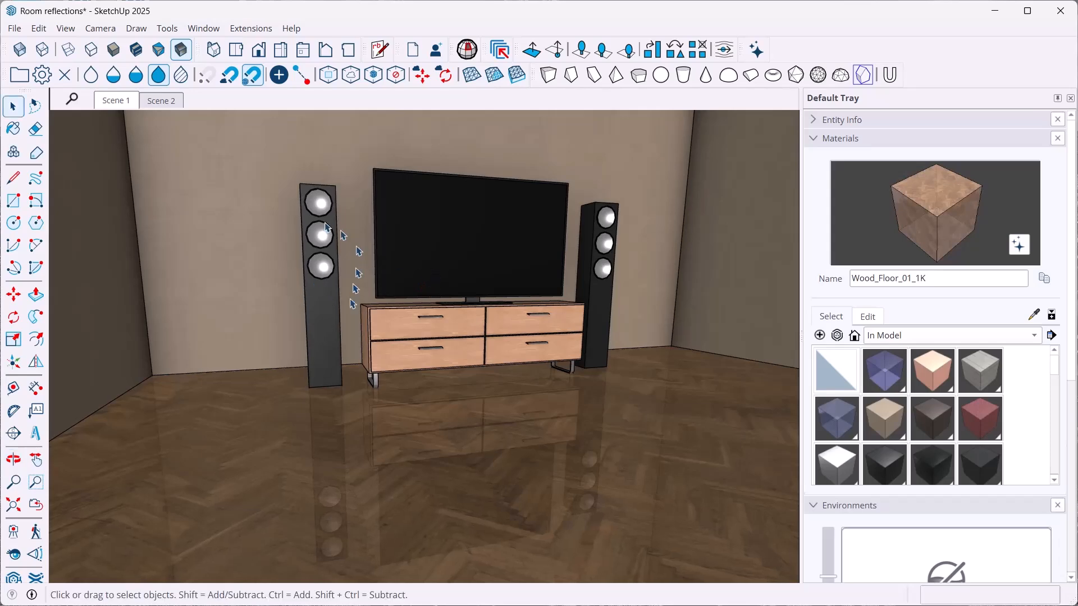
mouse_move(305, 302)
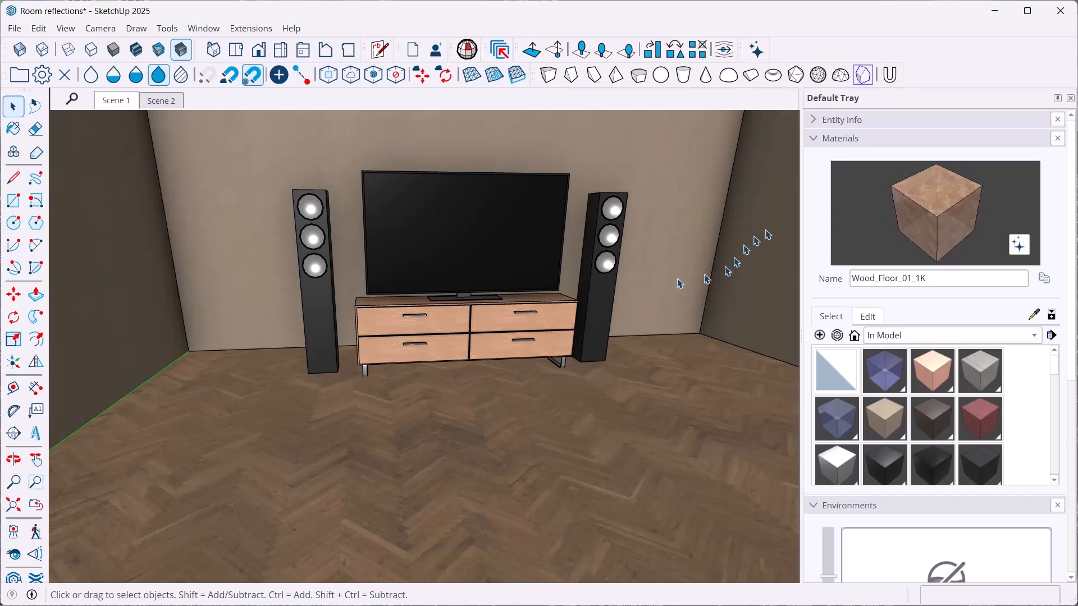
mouse_move(492, 247)
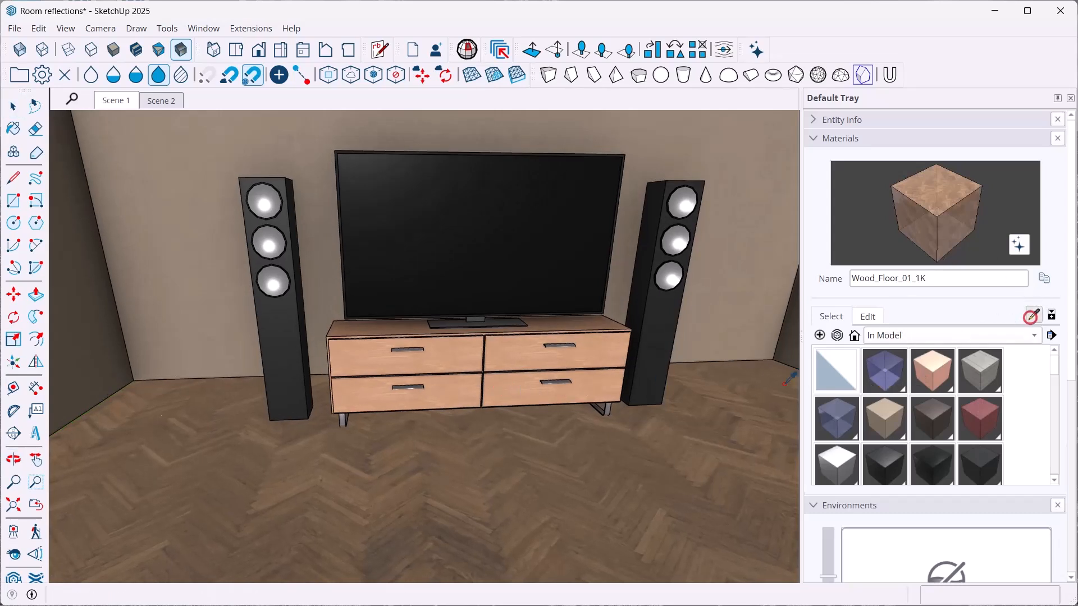
click(14, 128)
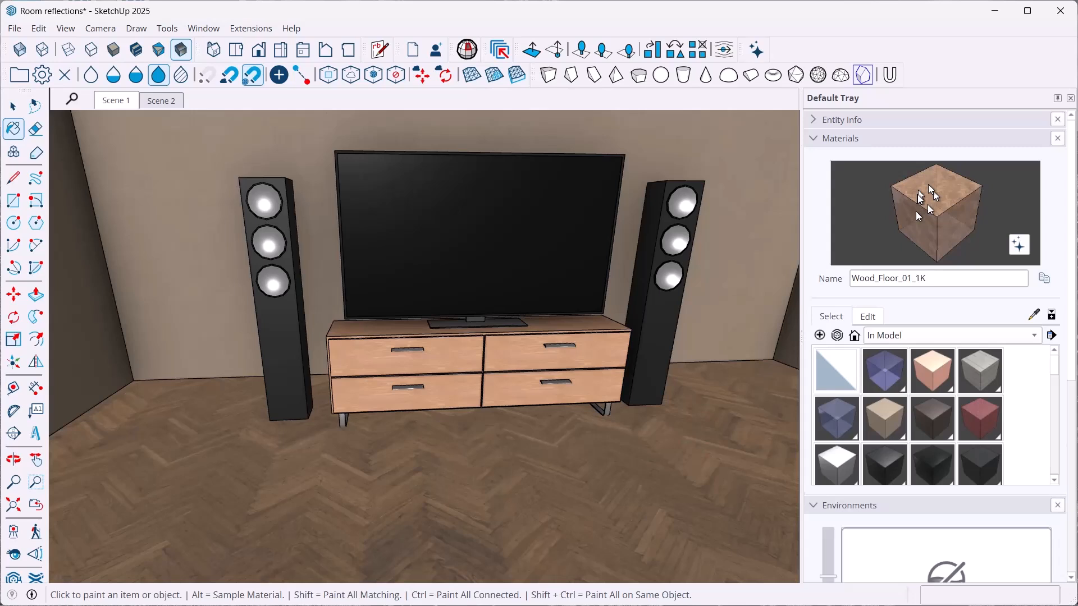
click(867, 317)
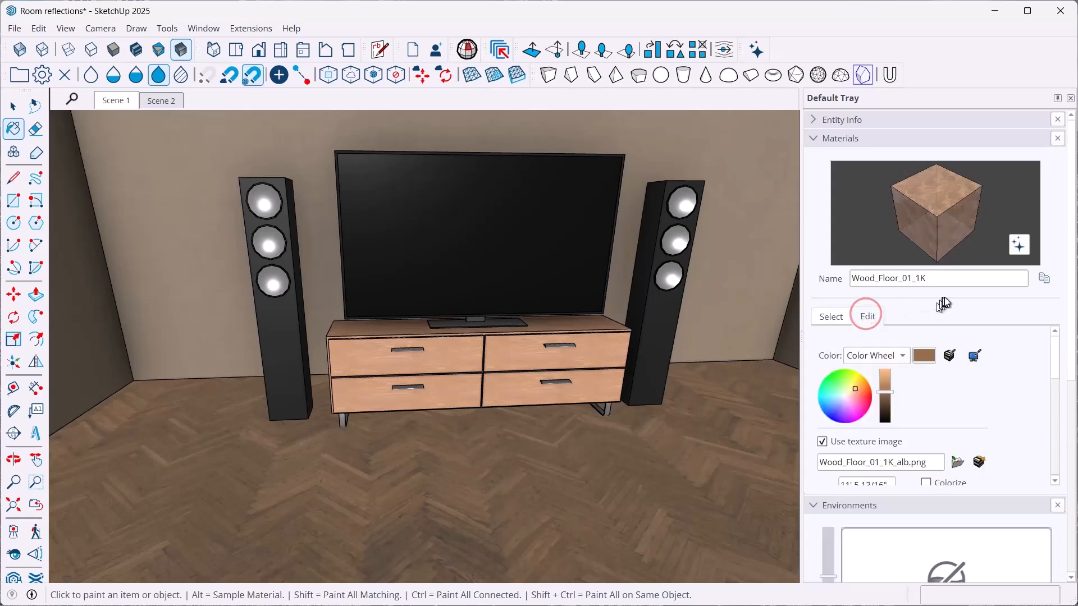
scroll(down, 3)
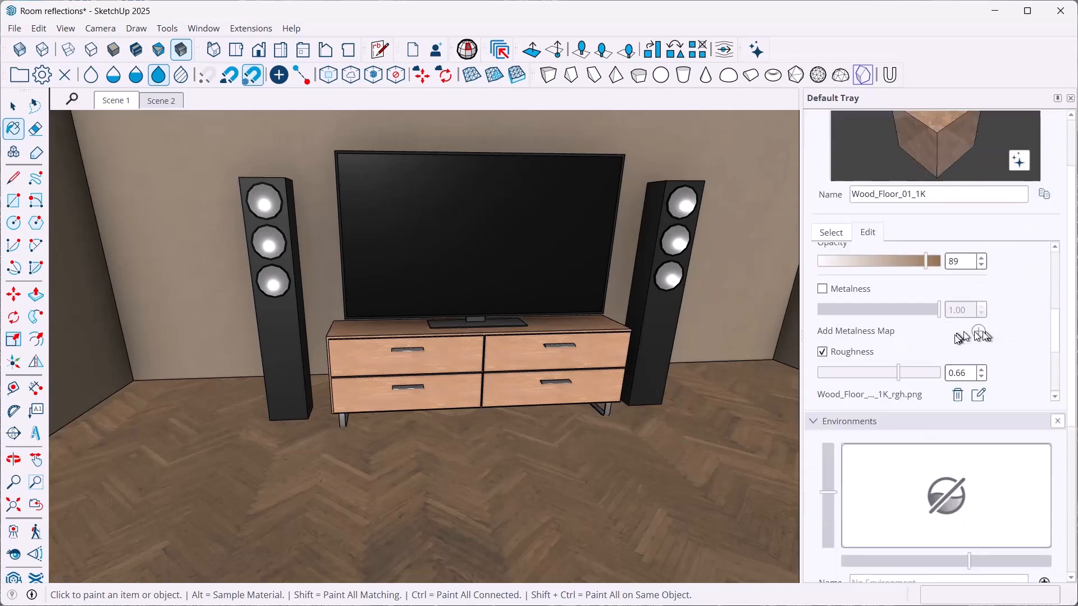
scroll(down, 3)
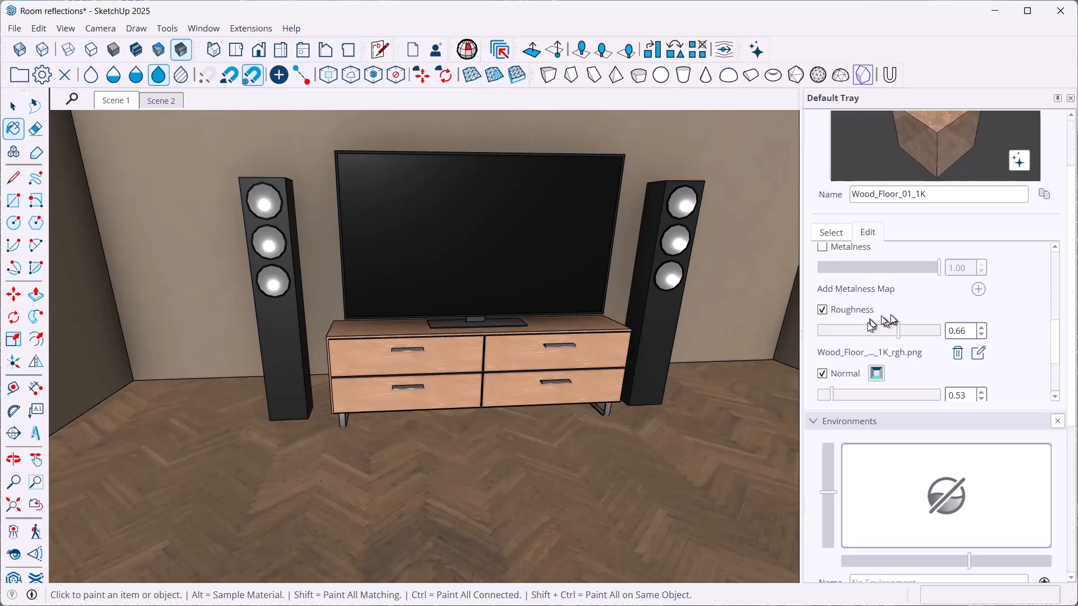
scroll(down, 3)
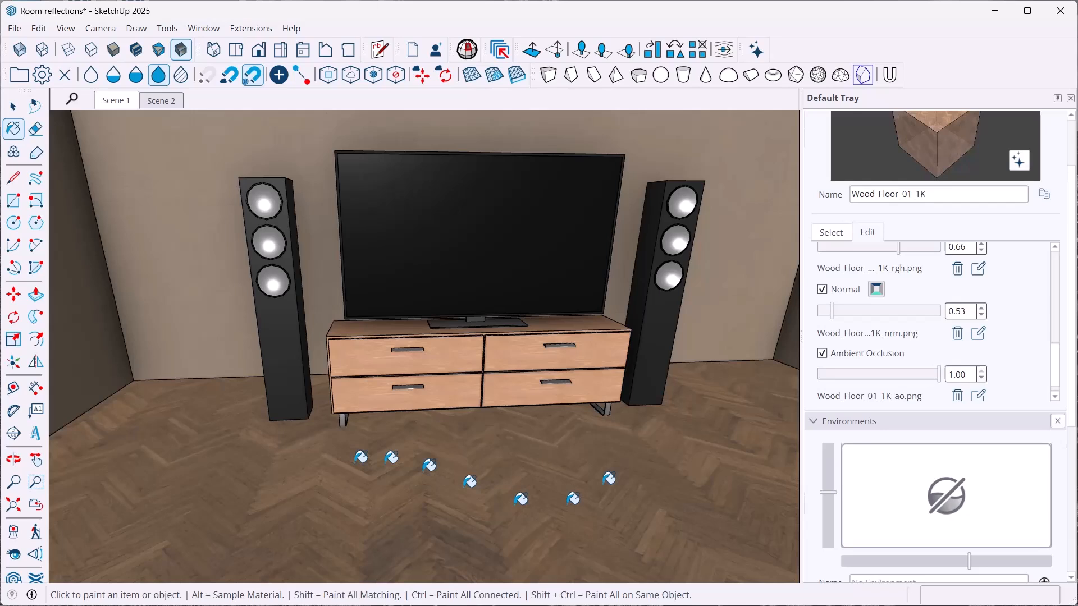
scroll(down, 3)
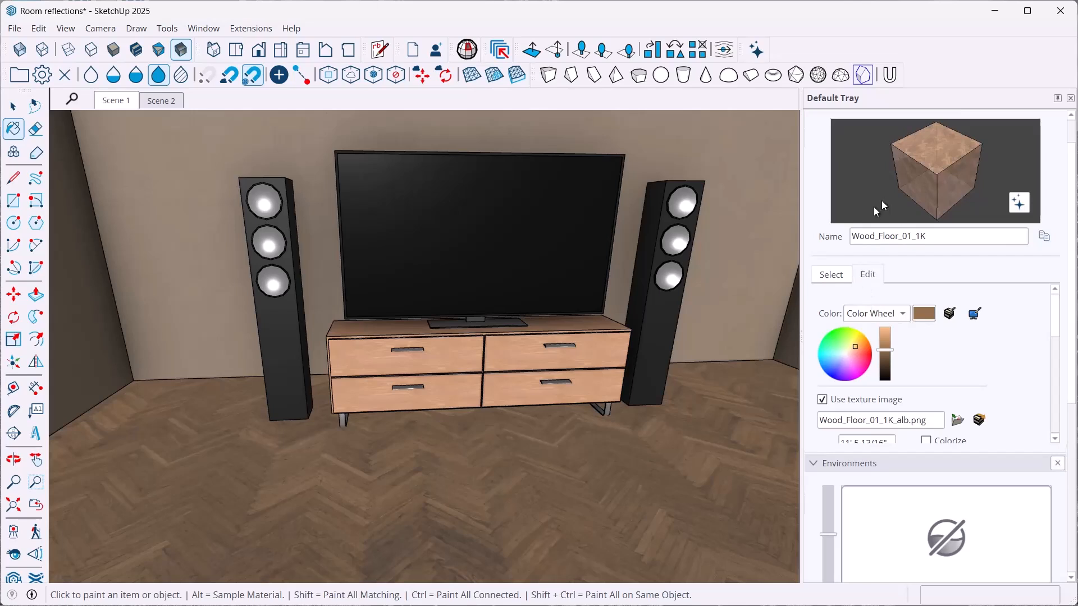
mouse_move(873, 180)
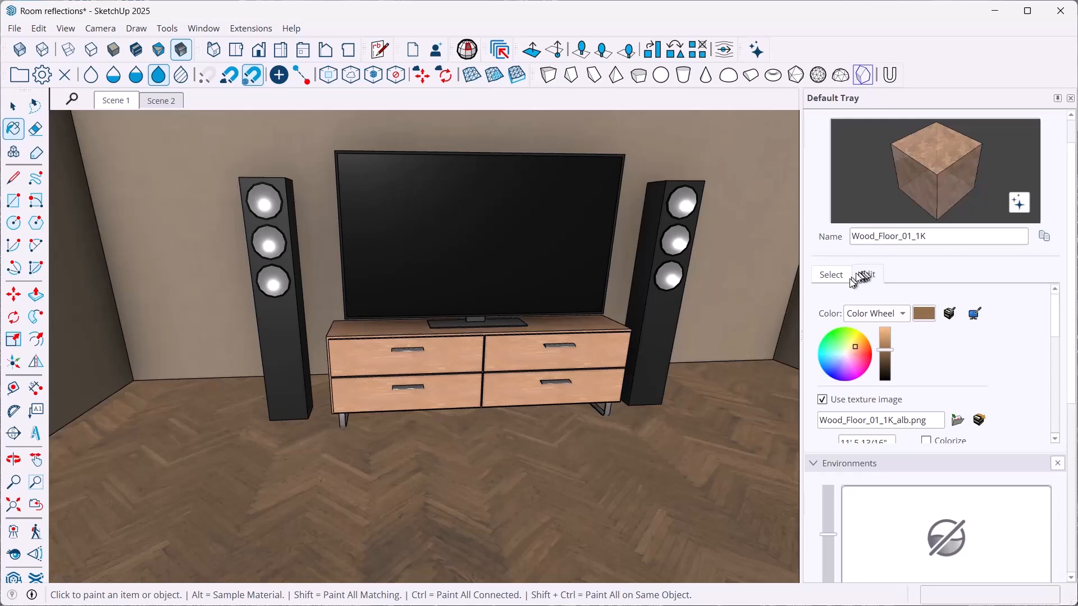
click(831, 274)
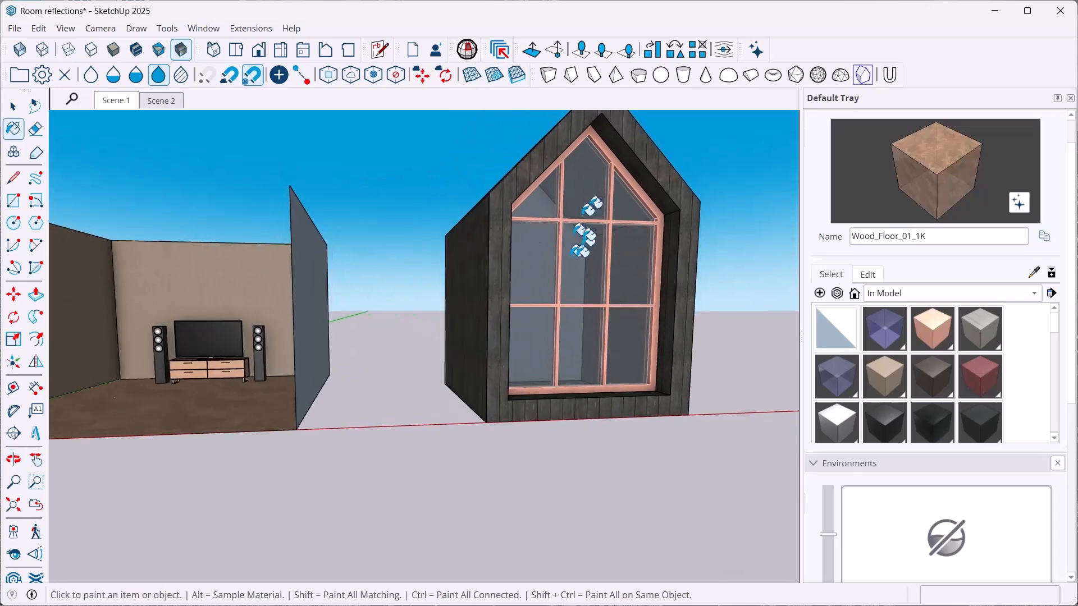
mouse_move(595, 268)
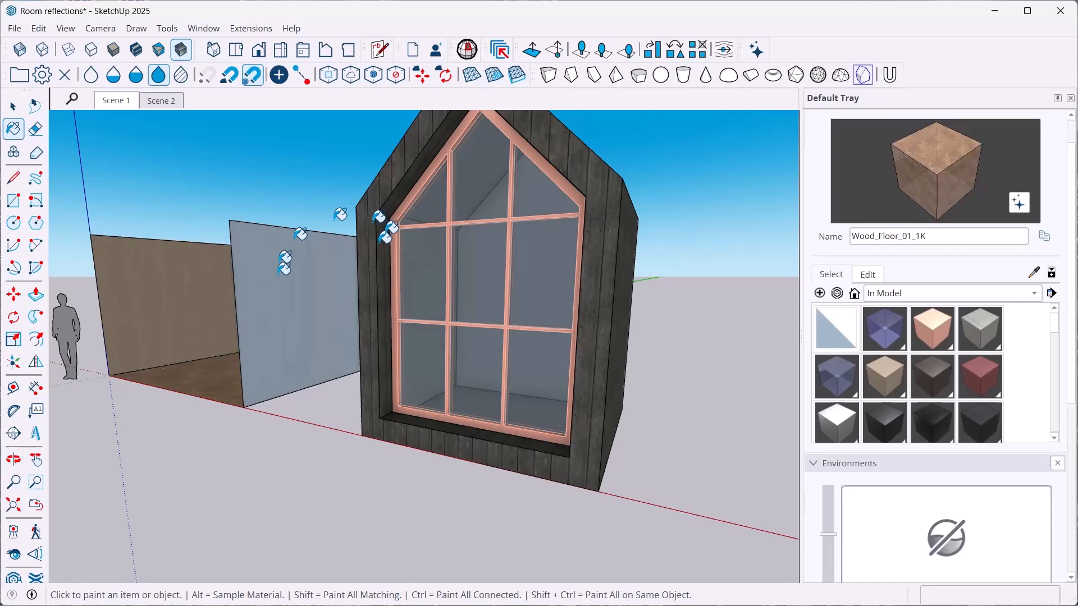
mouse_move(752, 373)
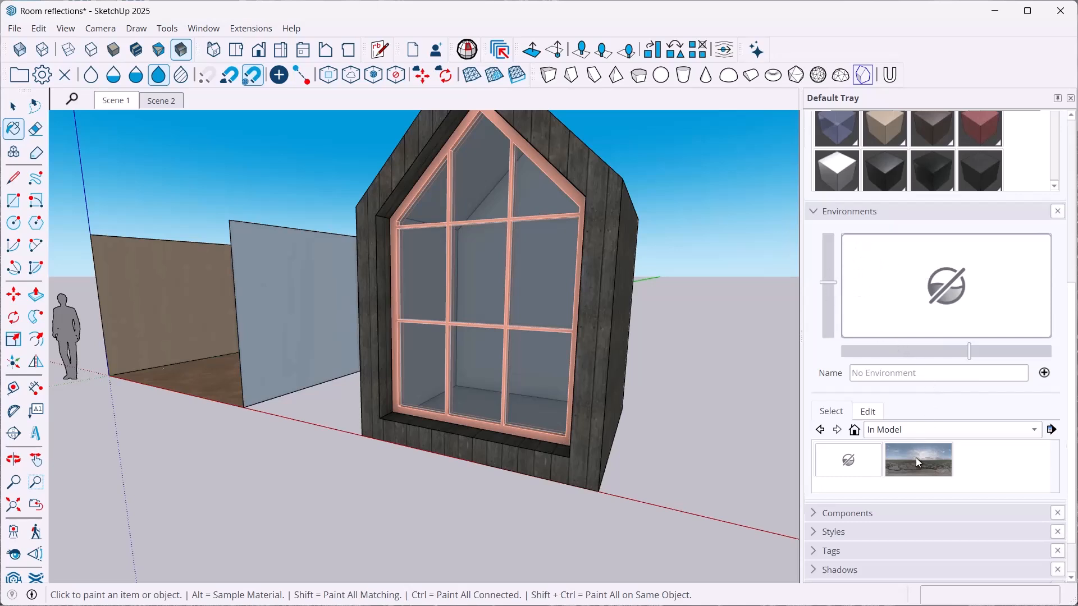
- Apply the Highlands 2K IBL environment so the rocky landscape surrounds the cabin
click(917, 459)
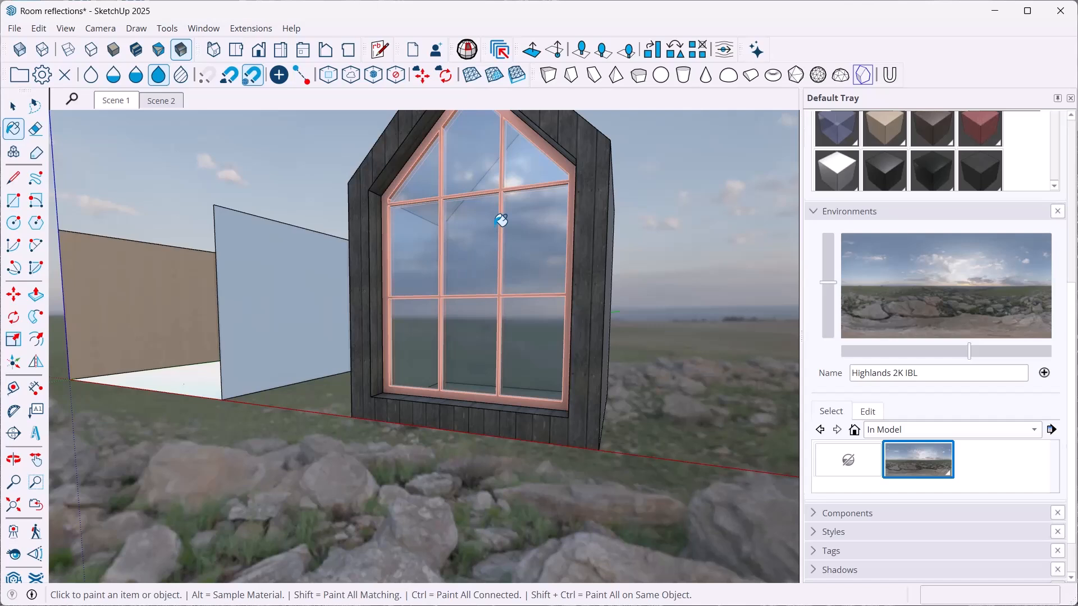
mouse_move(942, 396)
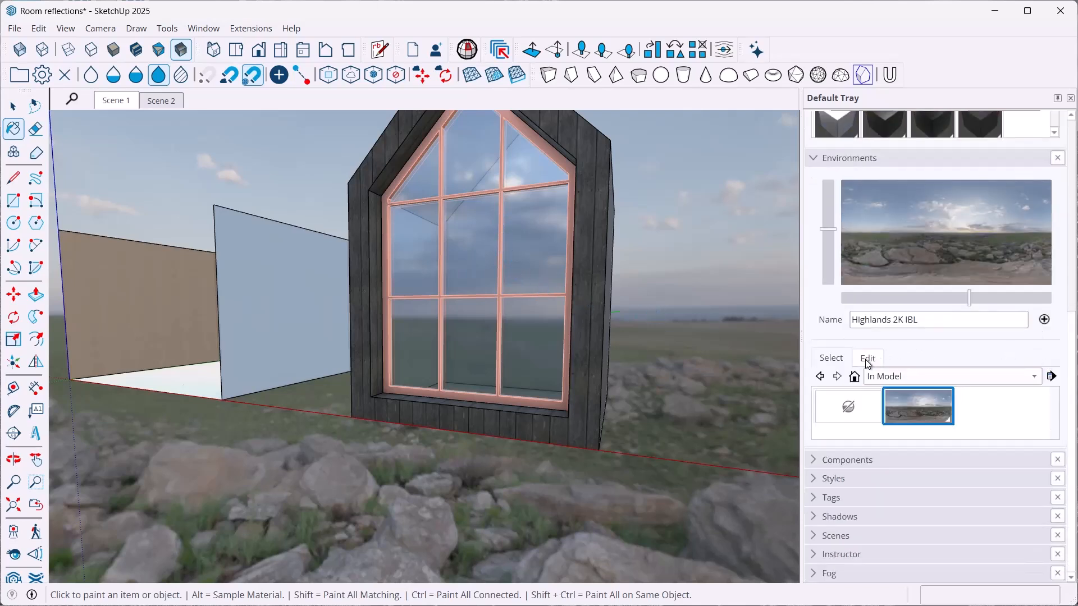
- Disable Use Environment as Skydome so the plain sky returns while the window still reflects Highlands
click(867, 357)
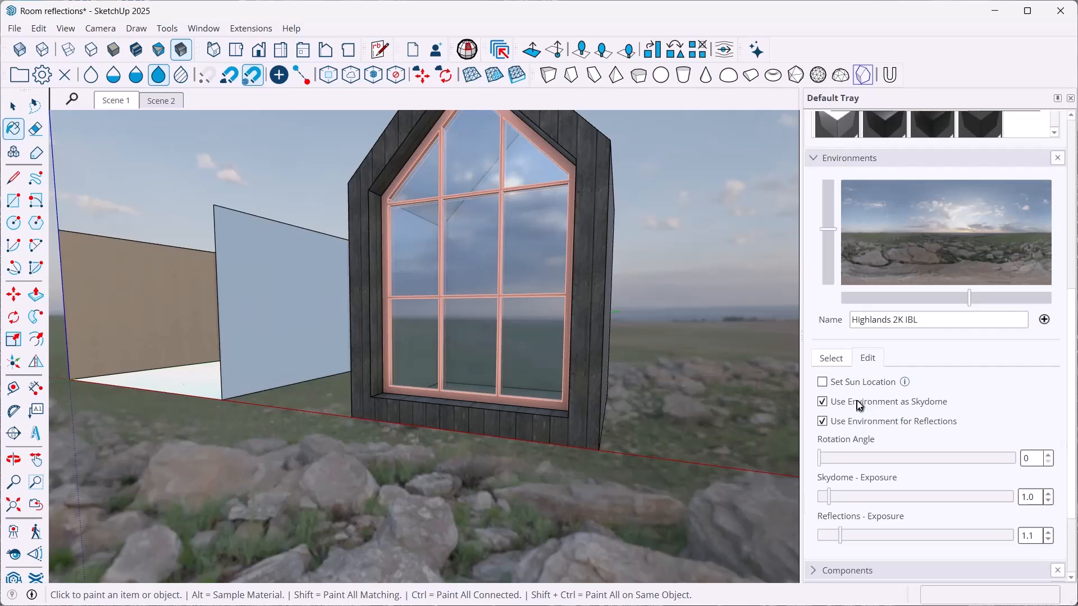
click(822, 402)
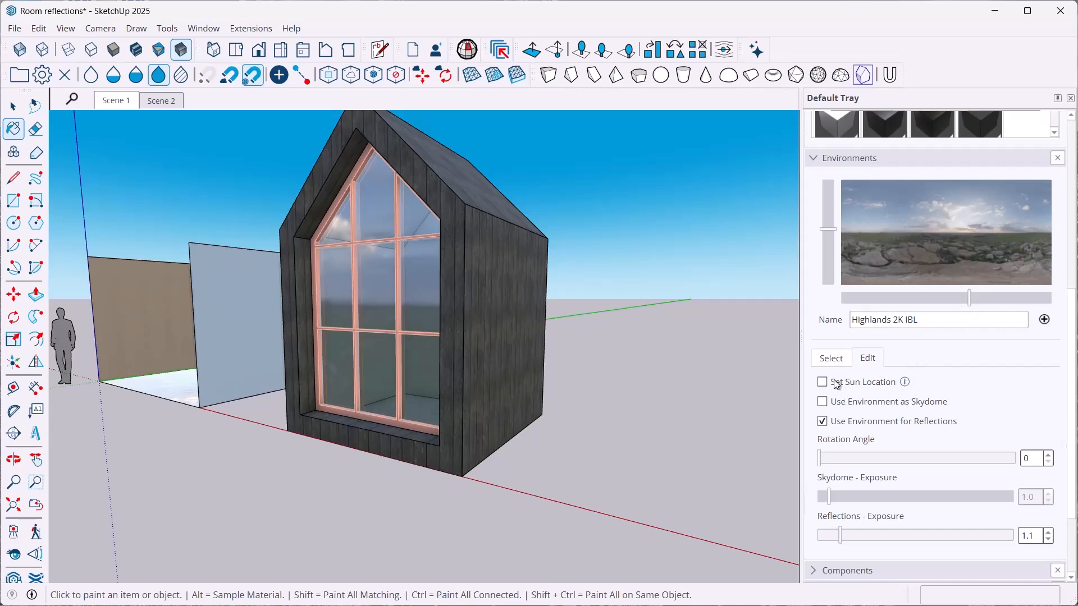
- Enable Set Sun Location, test the rotation angle, return it to 0 and untick it again
click(822, 381)
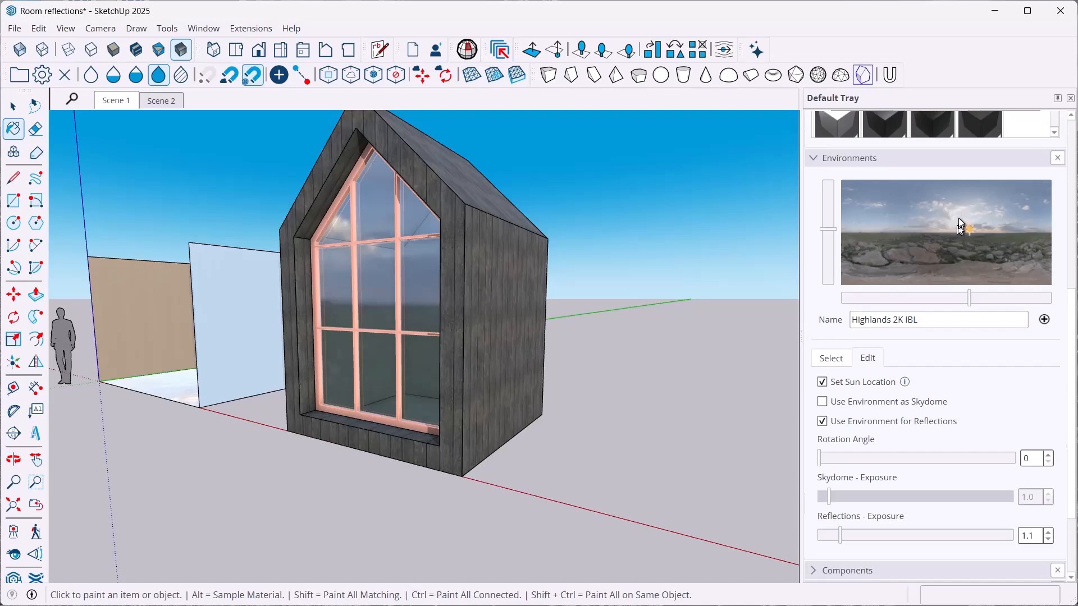
mouse_move(970, 256)
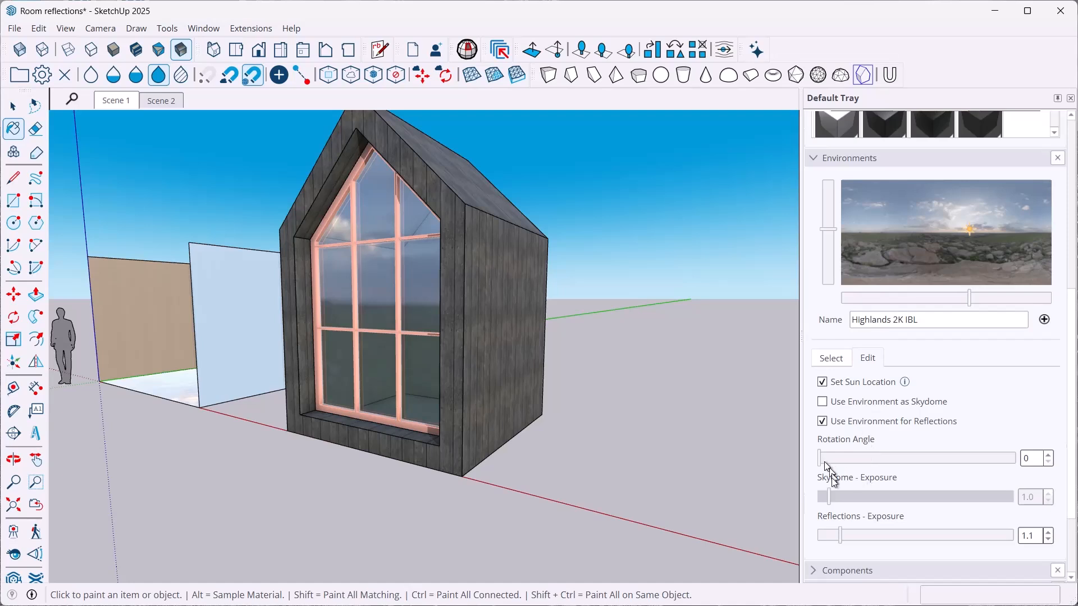
drag(823, 457, 835, 457)
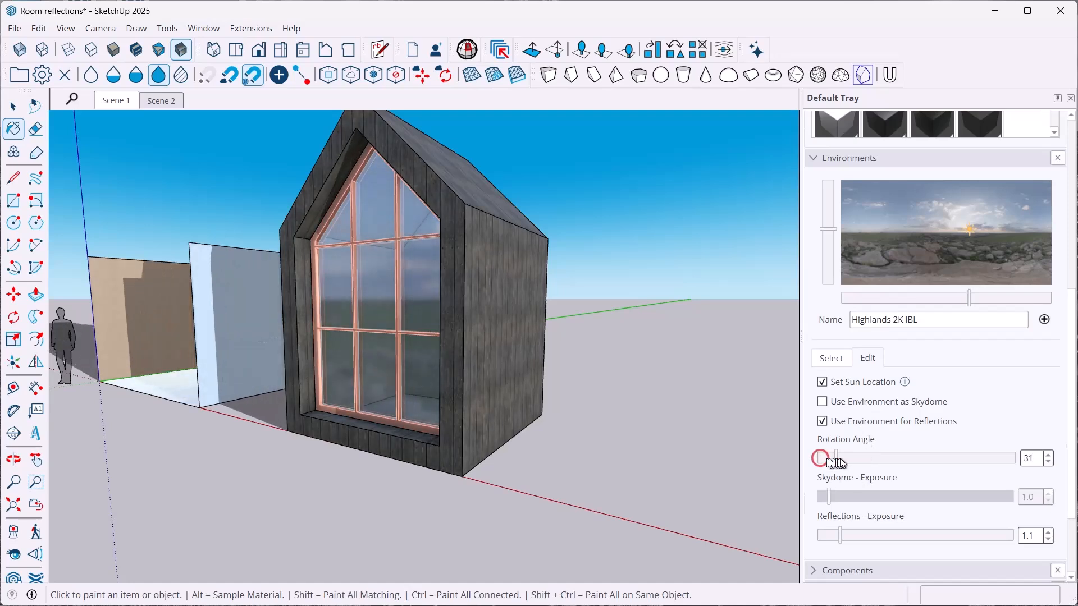
drag(838, 458, 819, 458)
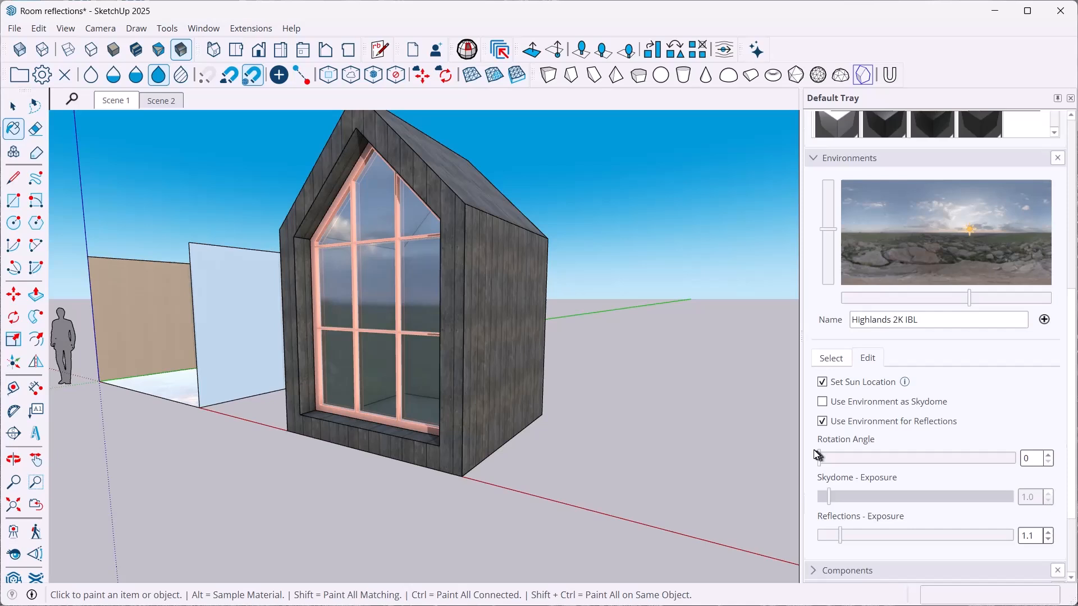
click(822, 382)
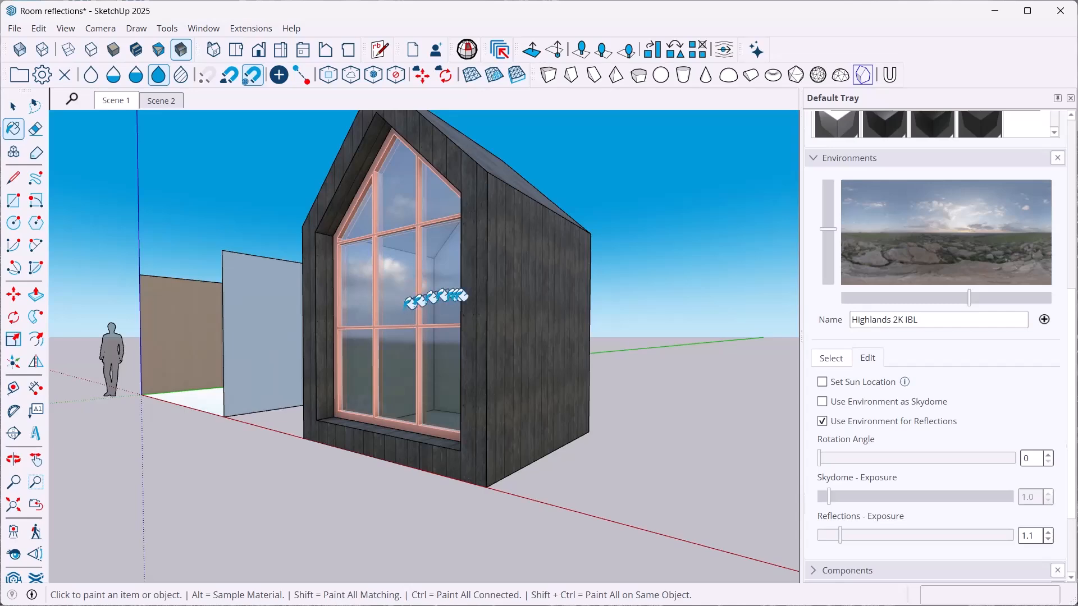
- Move the camera into the room interior facing the TV wall and wood floor
click(161, 100)
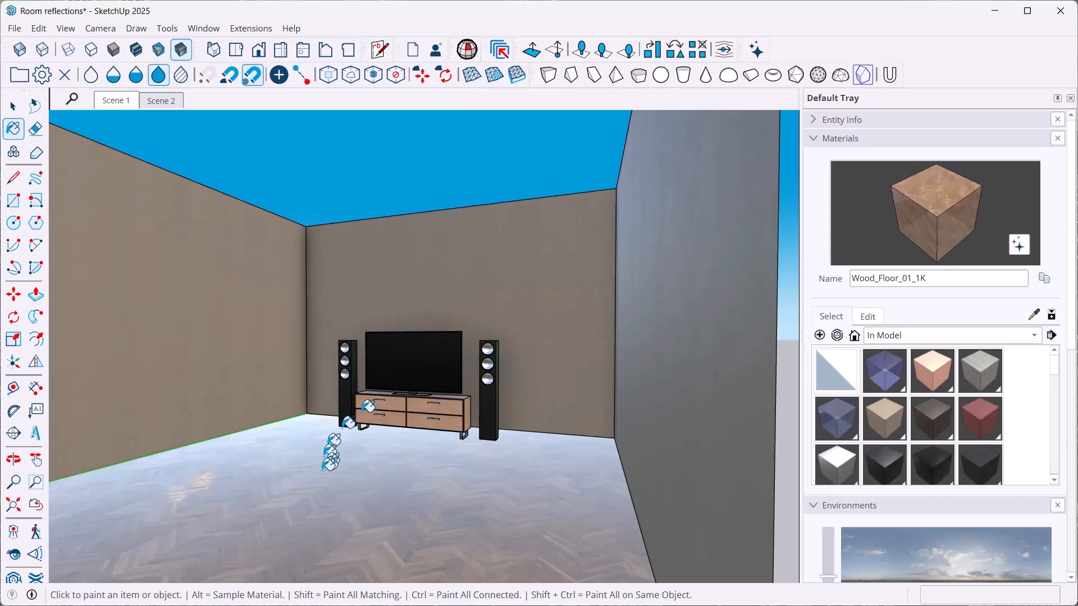
mouse_move(385, 483)
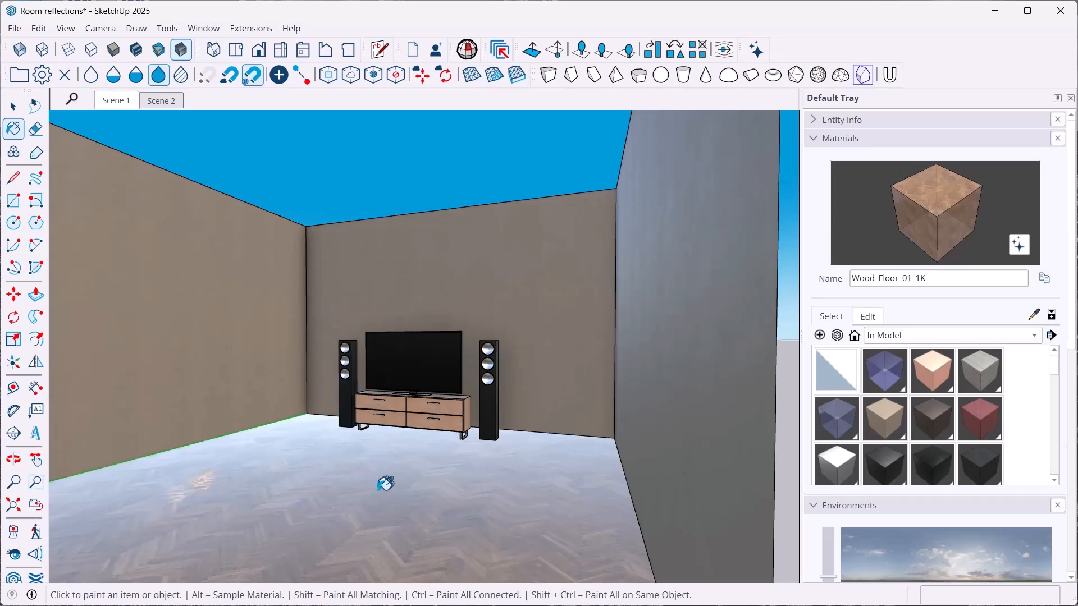
mouse_move(516, 321)
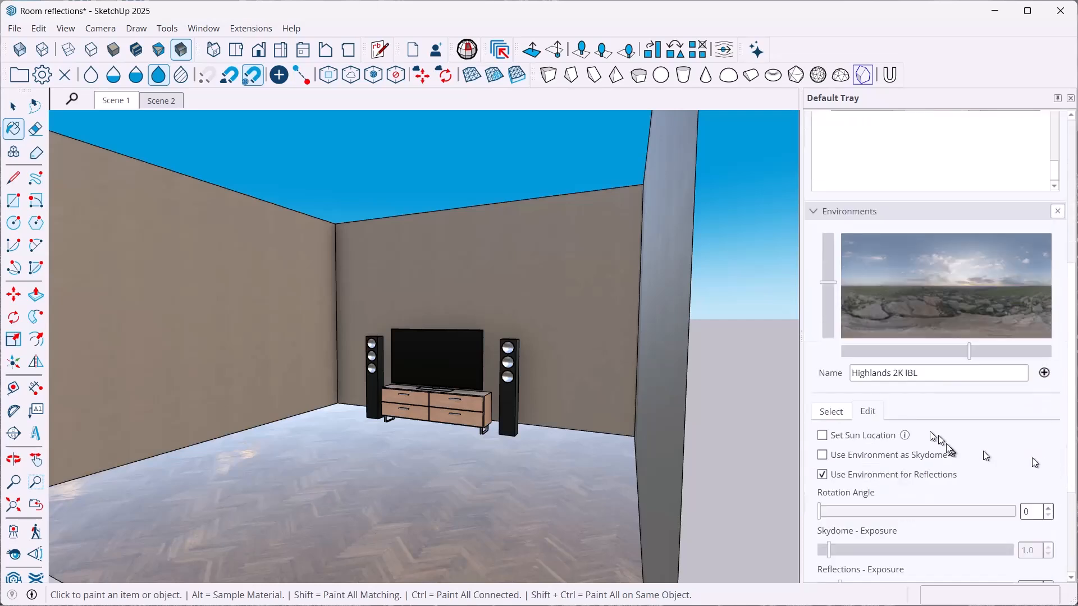
mouse_move(842, 481)
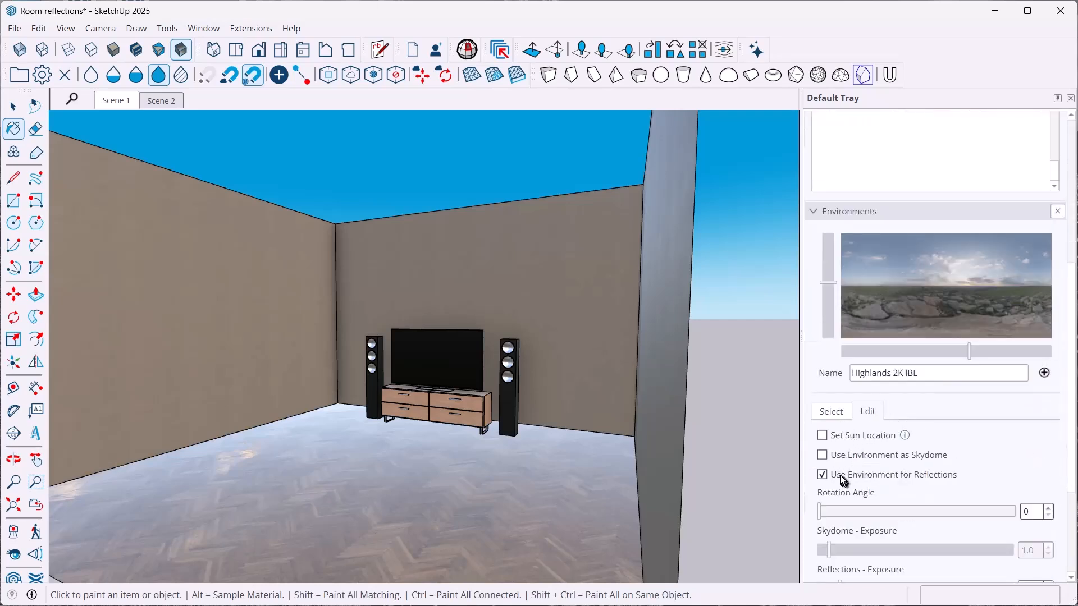
- Use the environment as skydome but not for reflections, leaving the herringbone floor matte
click(822, 454)
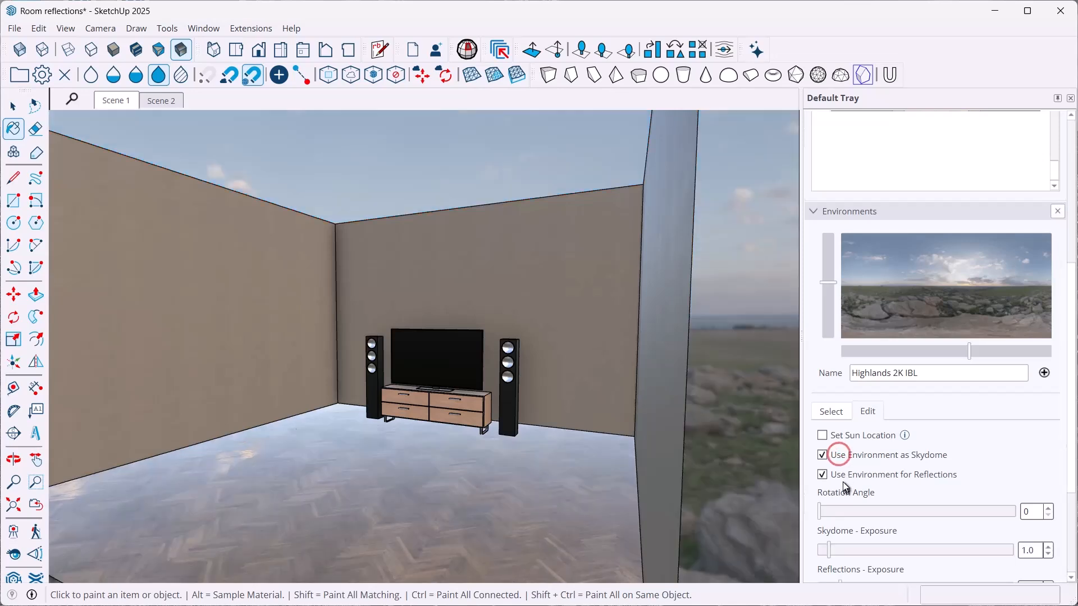
click(822, 474)
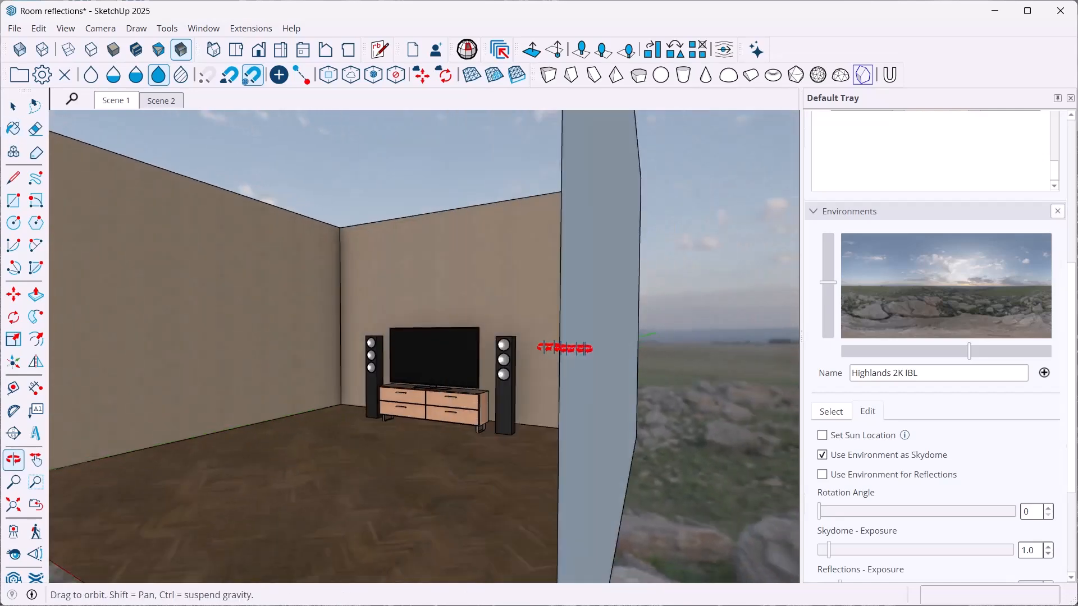
drag(564, 346, 700, 382)
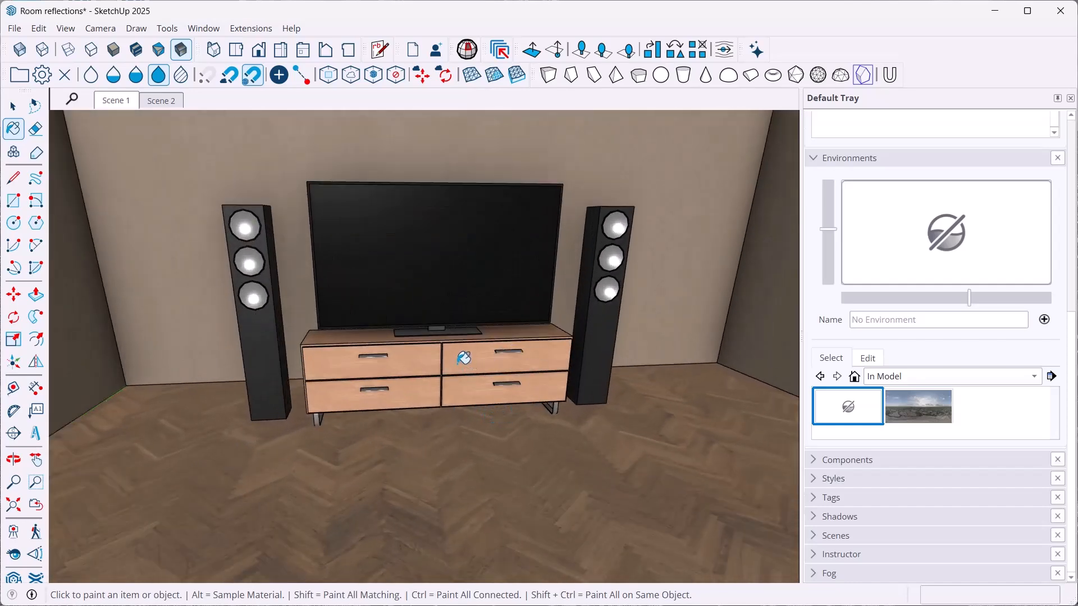
mouse_move(81, 165)
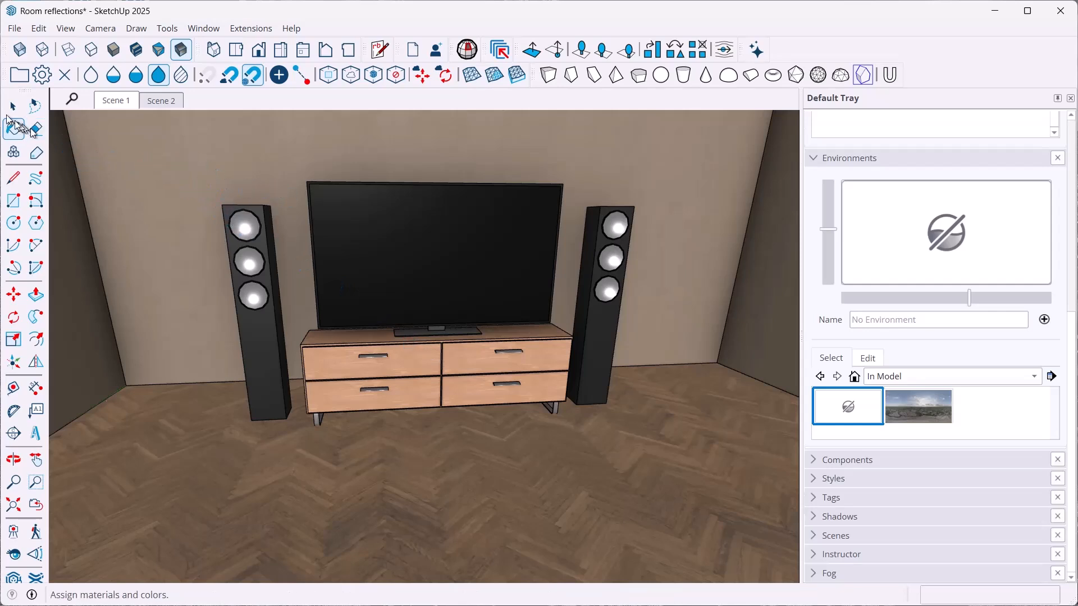
- Return to the Select tool after choosing No Environment for the model
click(12, 105)
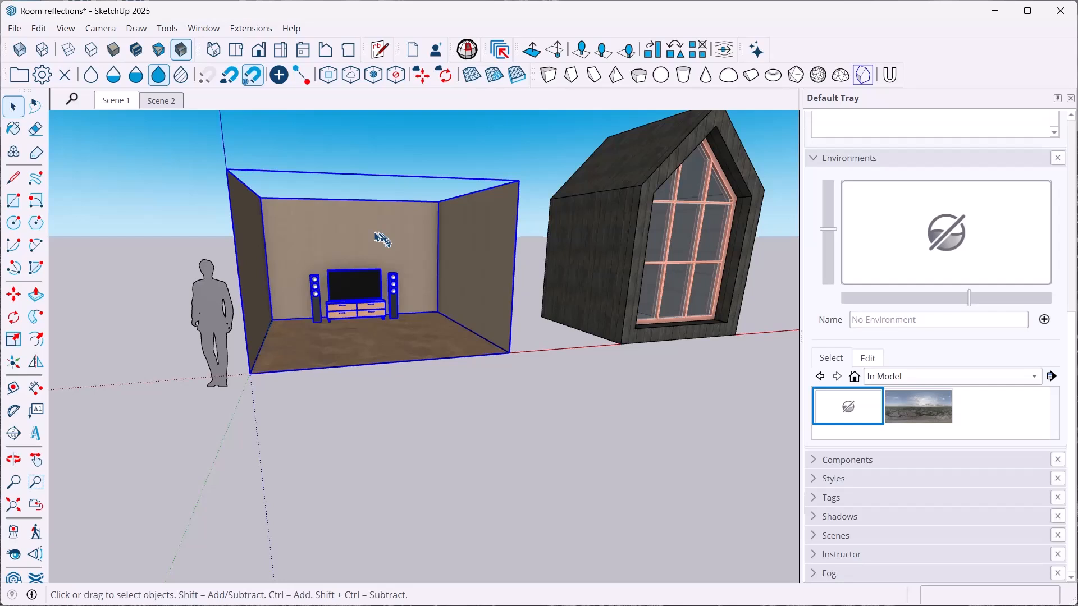
mouse_move(334, 232)
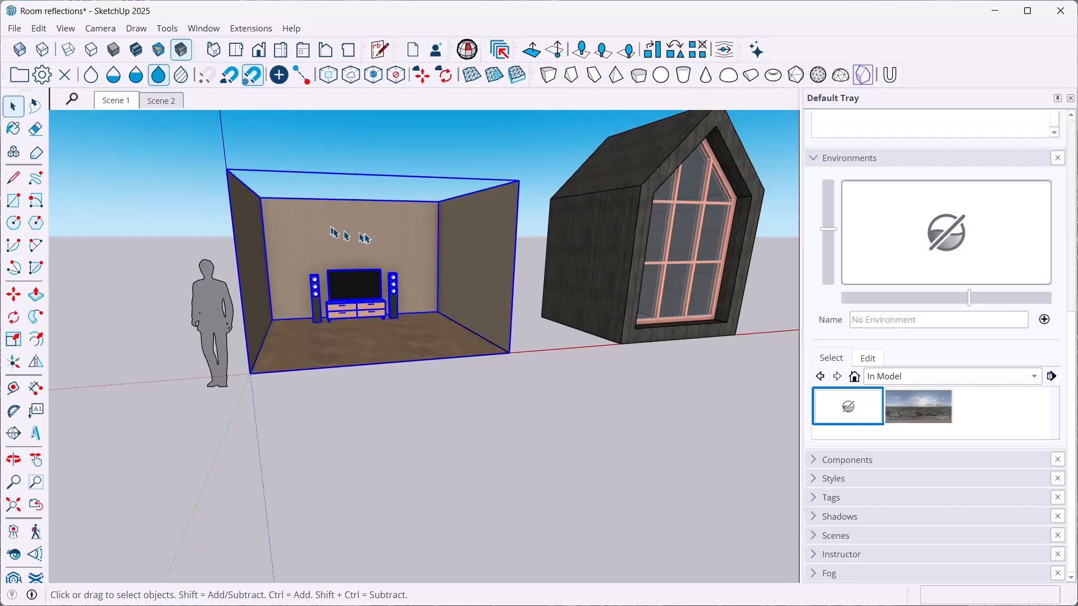
mouse_move(412, 230)
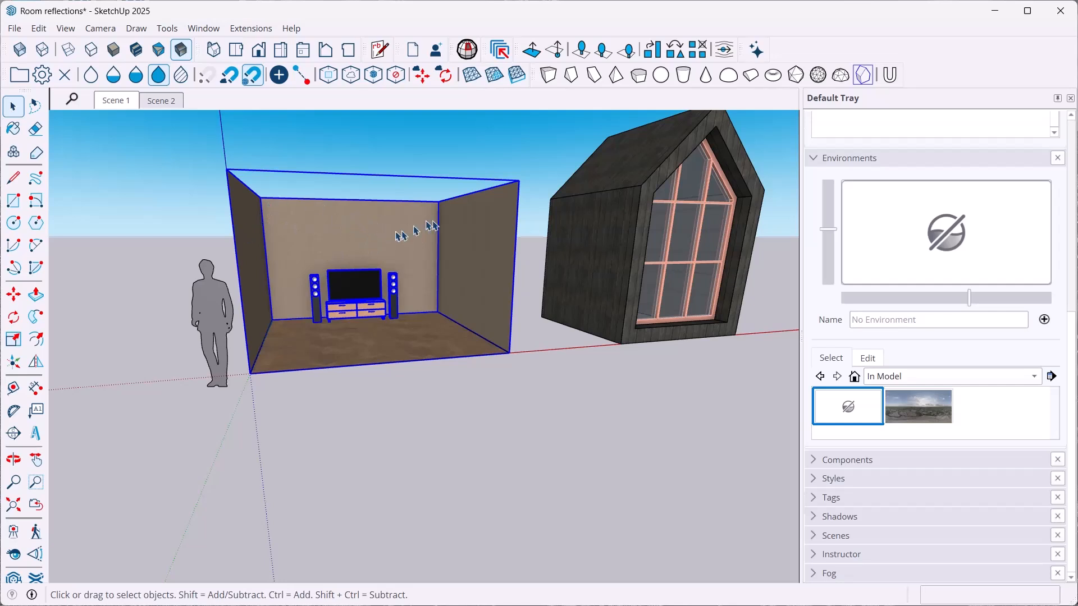
mouse_move(357, 269)
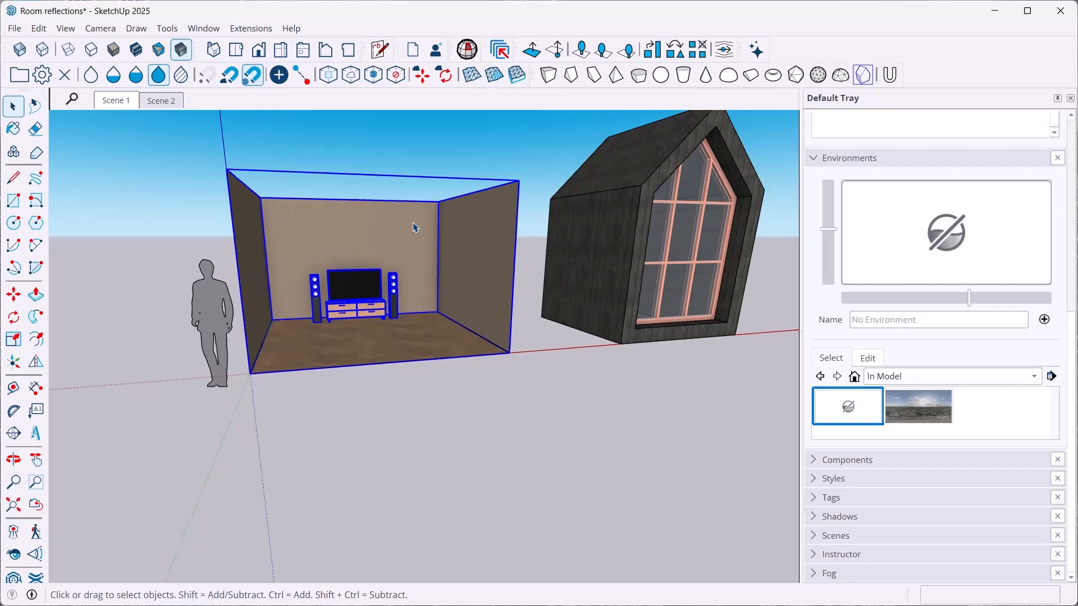
mouse_move(522, 168)
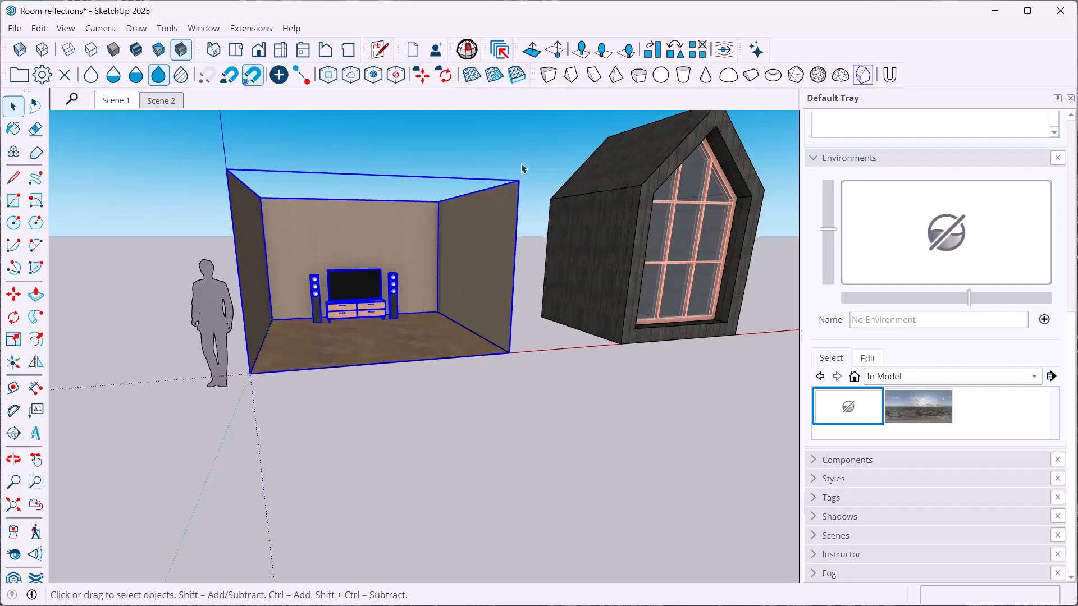
mouse_move(525, 185)
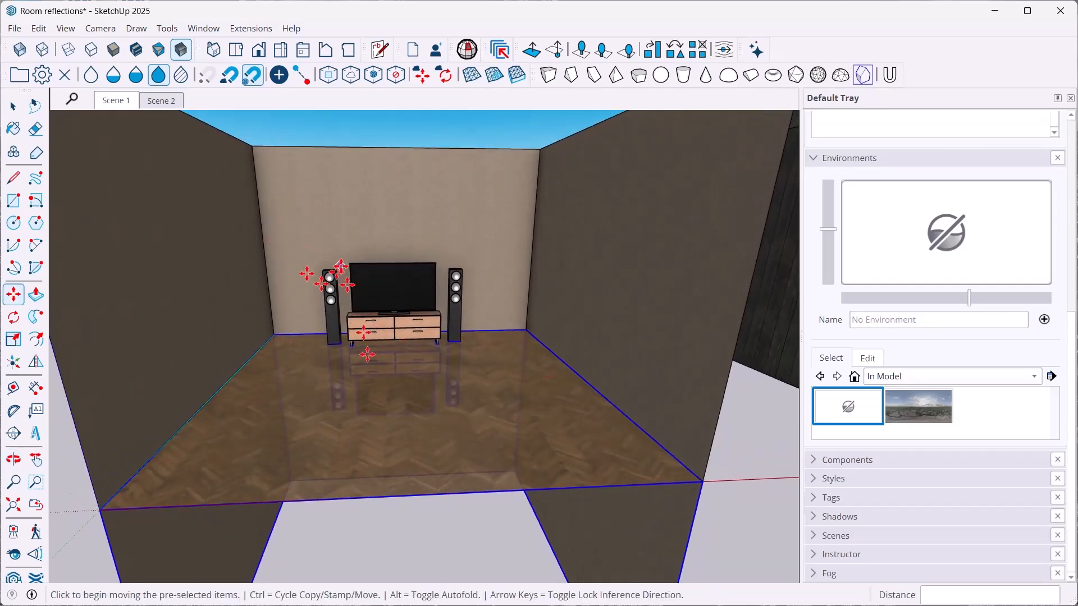
- Set the Wood_Floor_01_1K material opacity to 85 so the mirrored furniture shows through
click(14, 107)
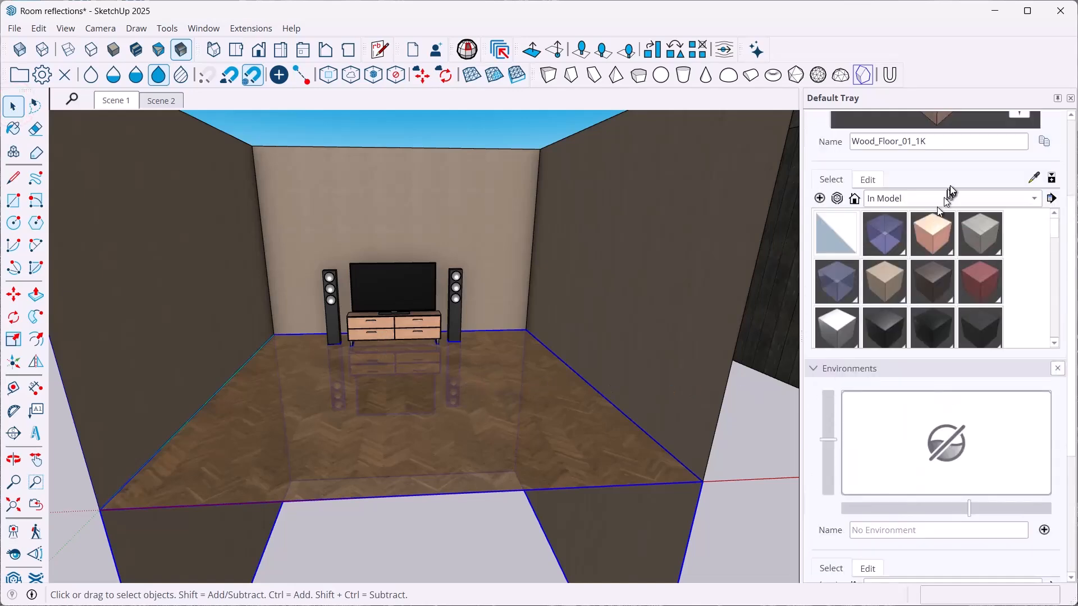
click(1033, 260)
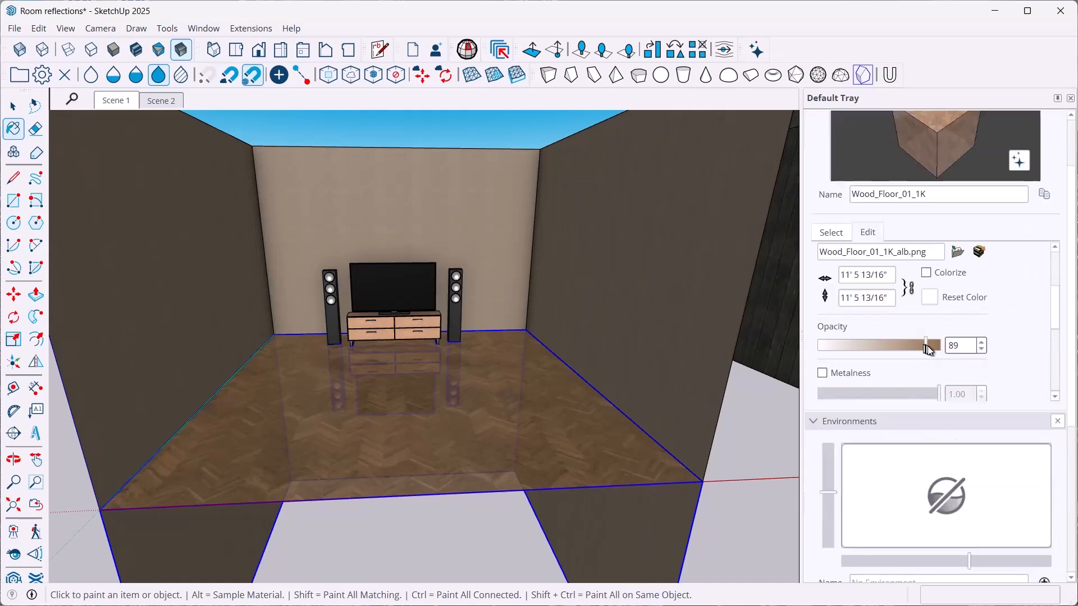
drag(924, 345, 935, 344)
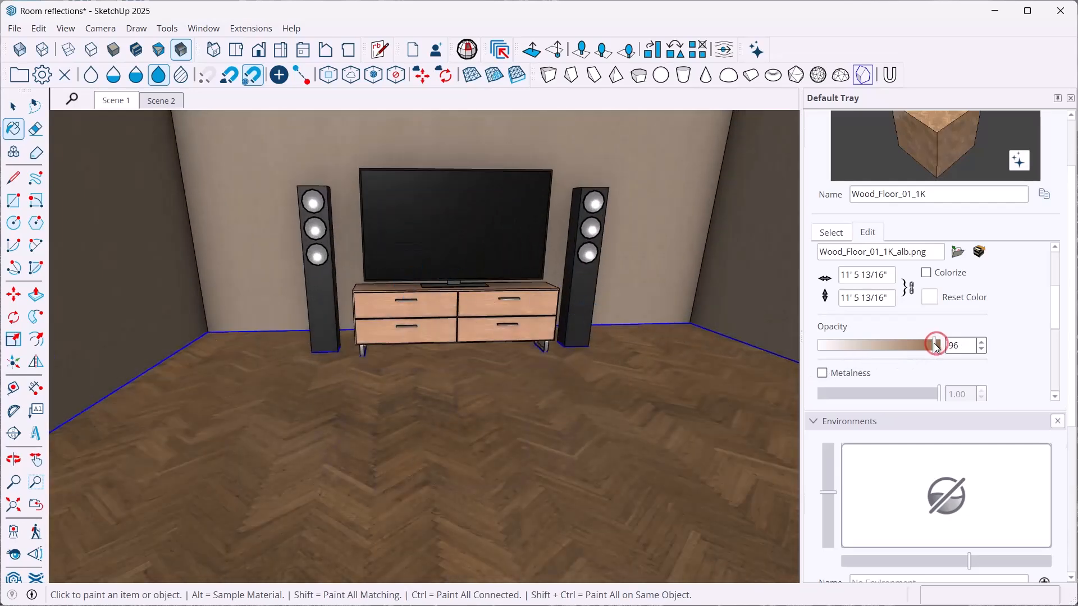
drag(935, 345, 920, 345)
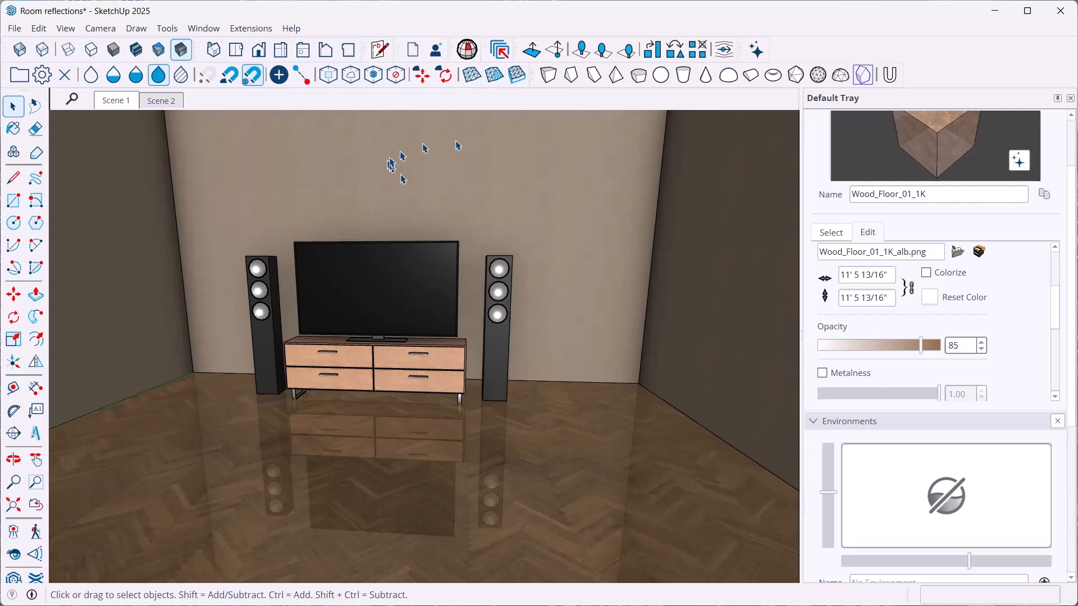
mouse_move(543, 302)
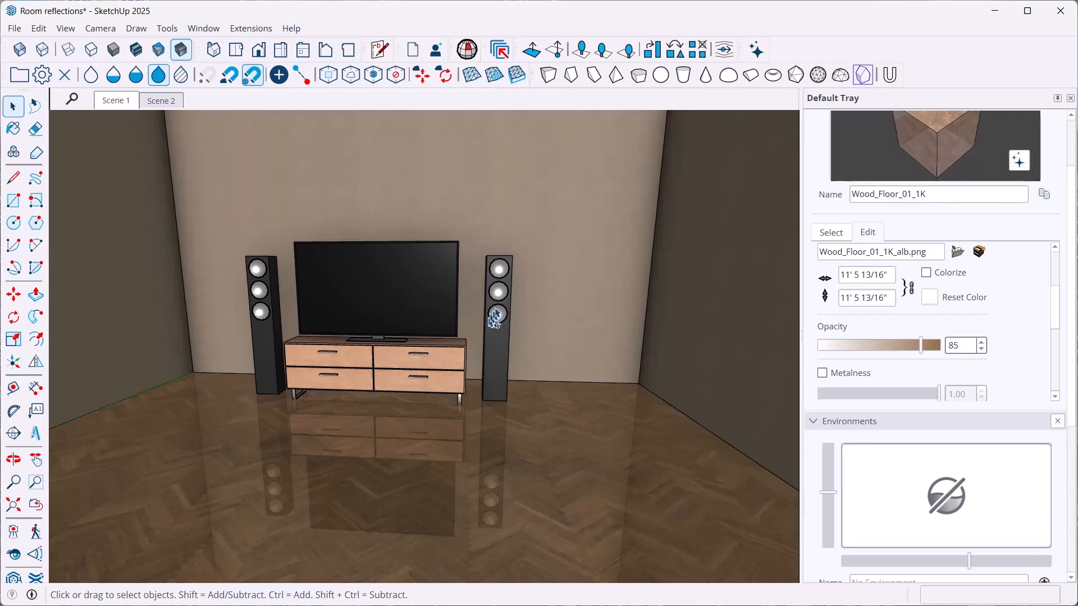
mouse_move(547, 223)
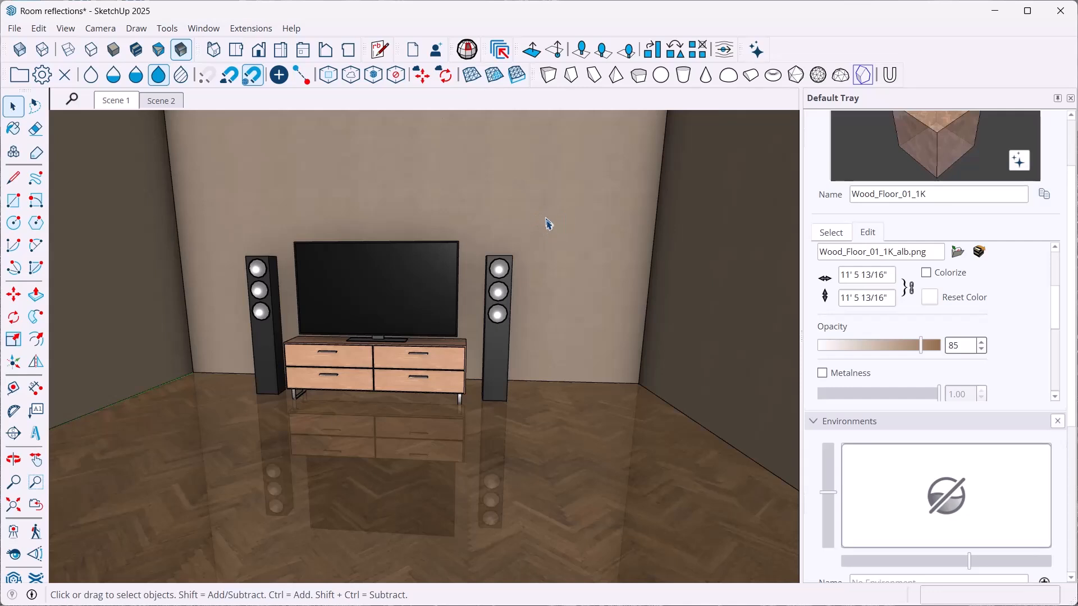
mouse_move(489, 181)
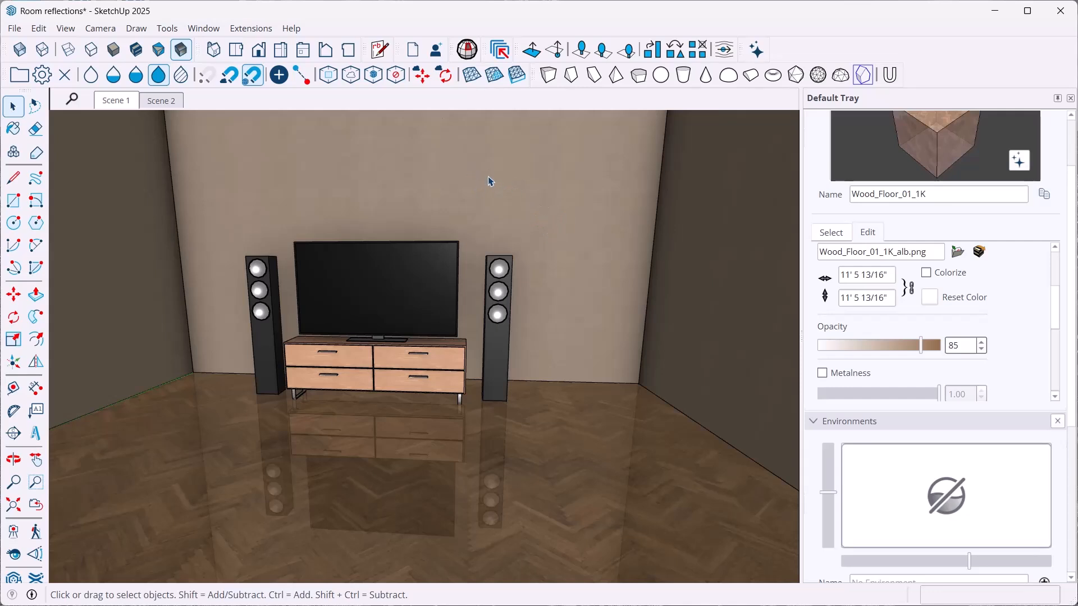
mouse_move(443, 213)
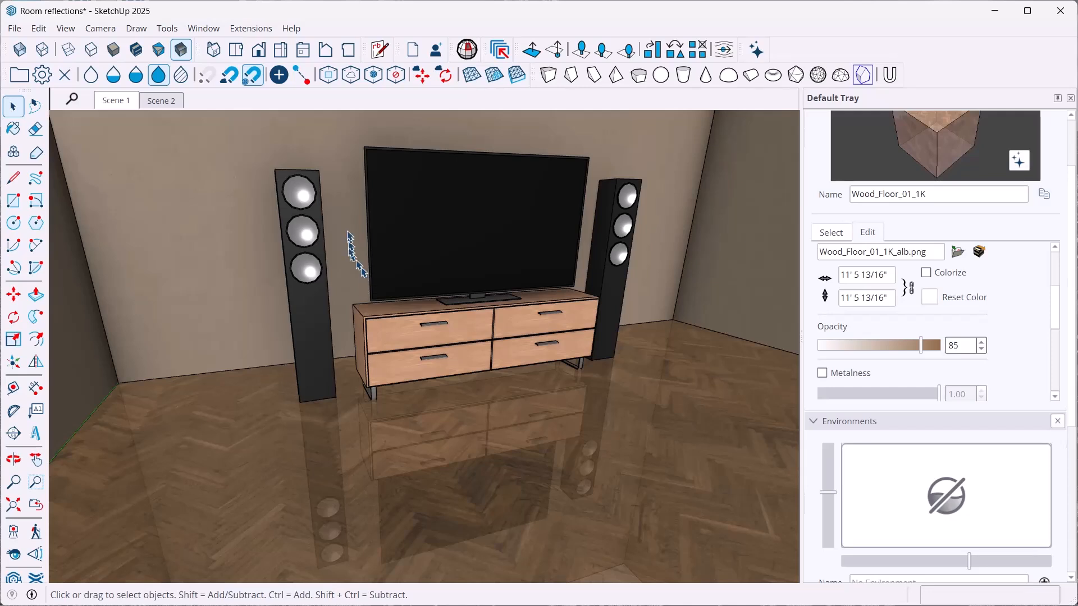
mouse_move(339, 226)
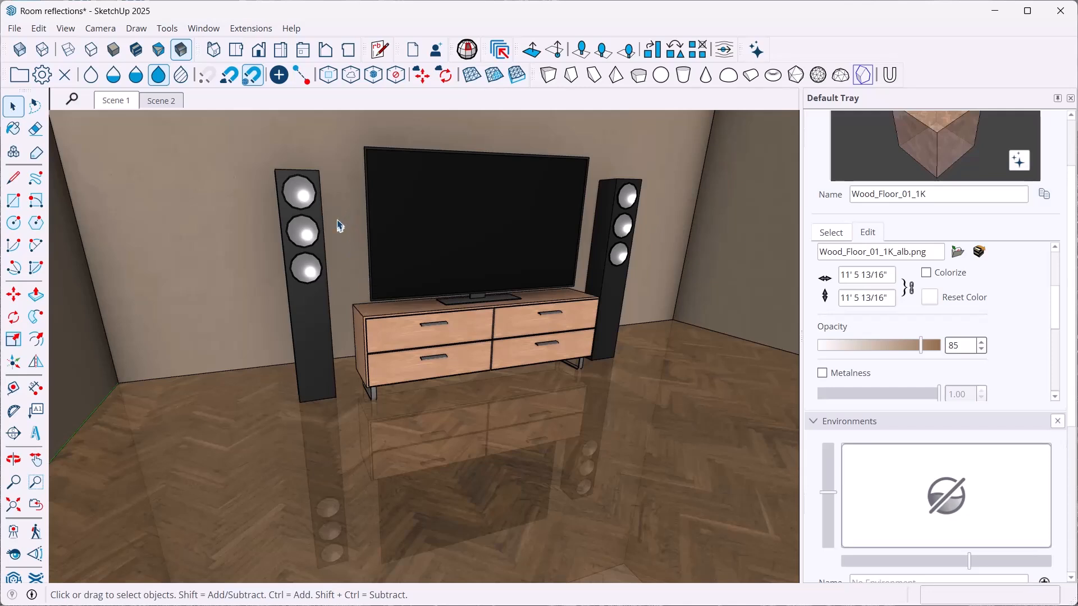
mouse_move(350, 187)
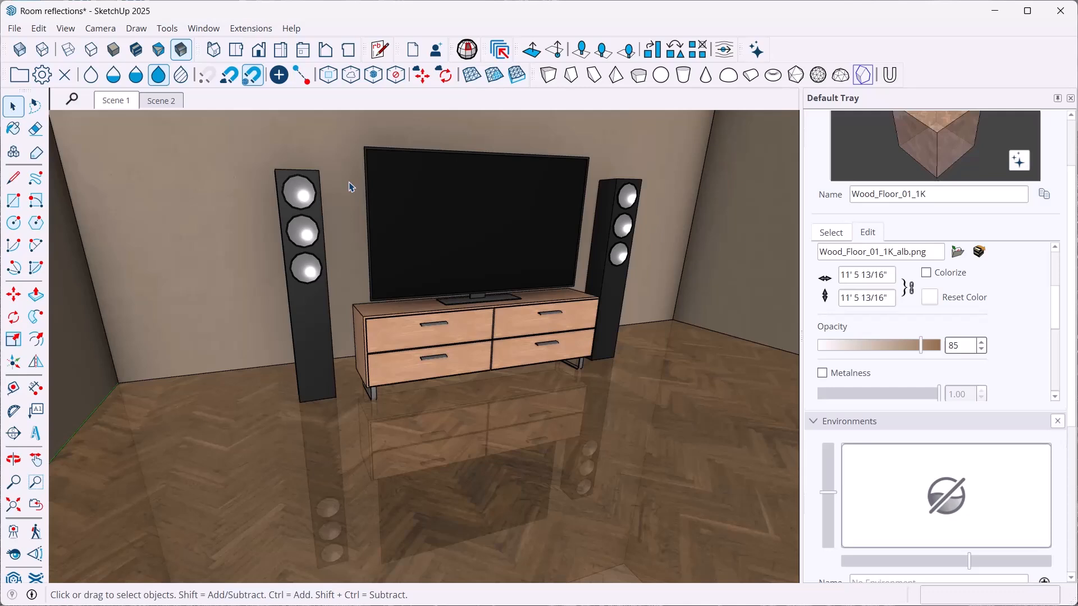
mouse_move(372, 292)
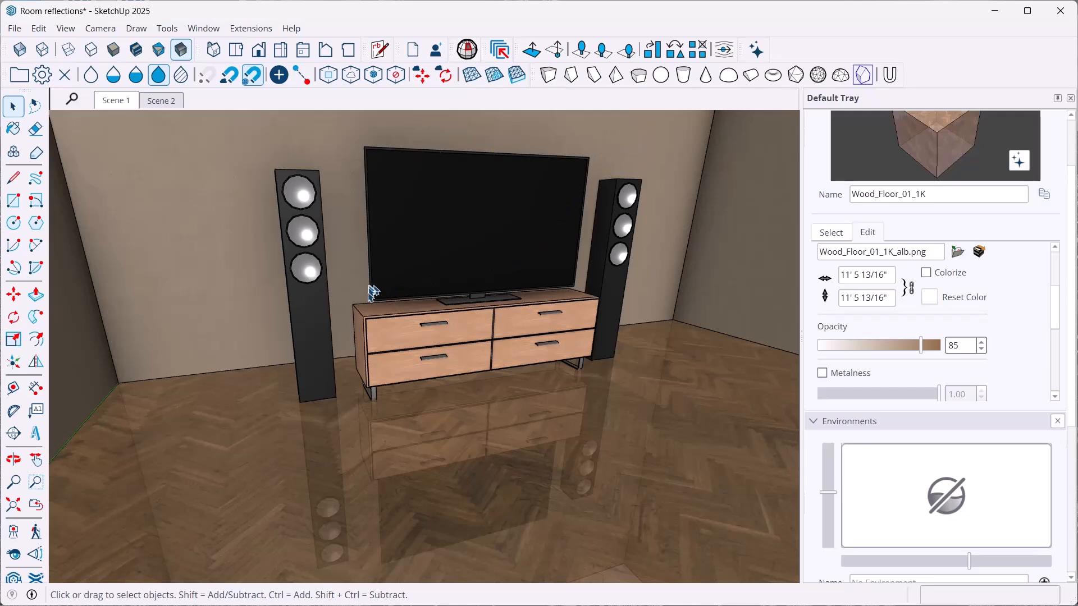
mouse_move(478, 468)
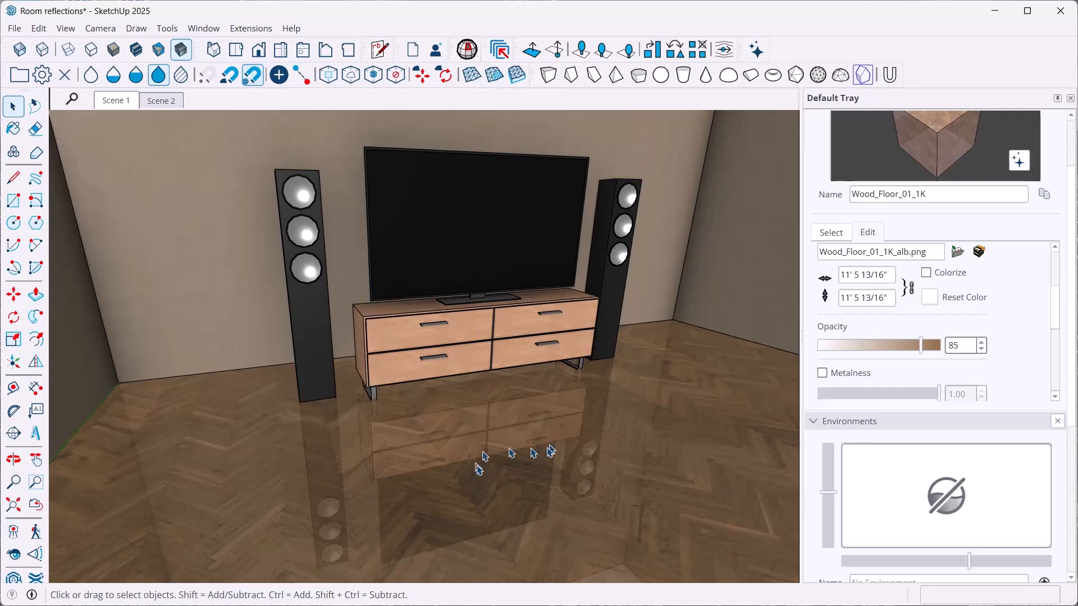